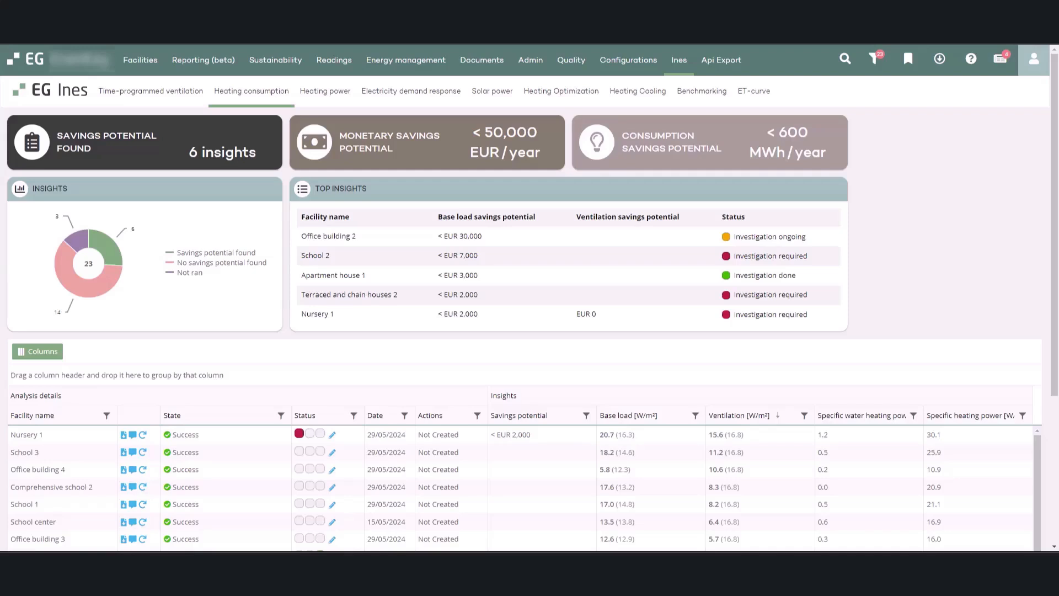
{"action": "mouse_move", "coordinate": [251, 111]}
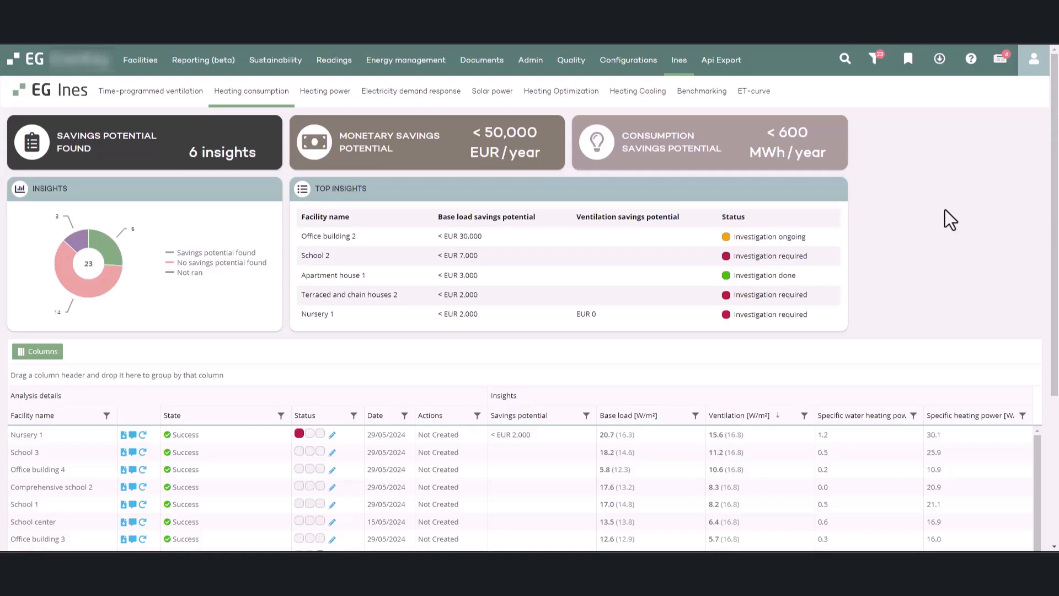
{"action": "mouse_move", "coordinate": [6, 133]}
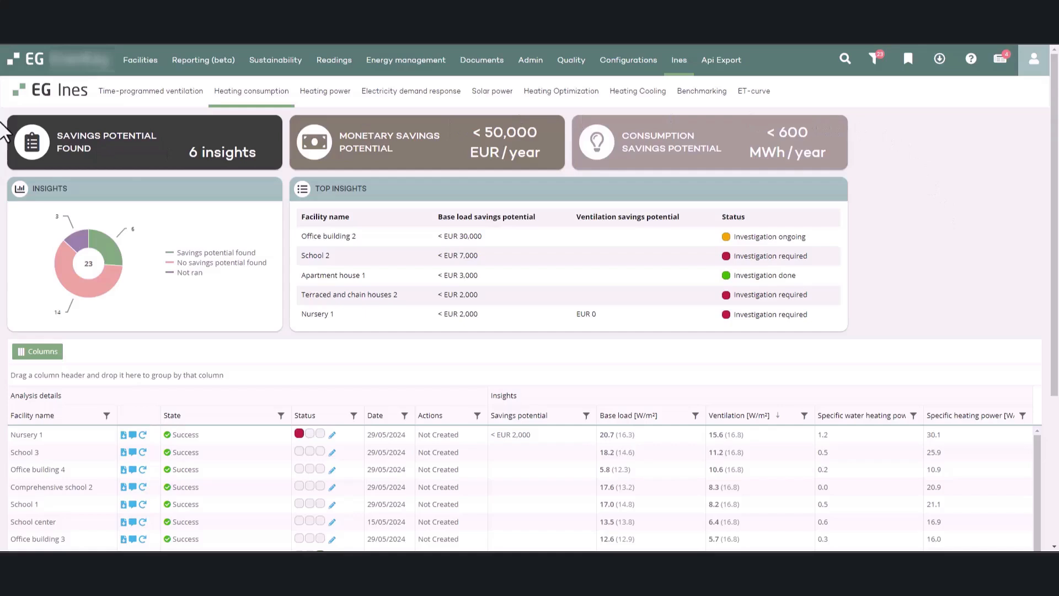
{"action": "mouse_move", "coordinate": [1046, 255]}
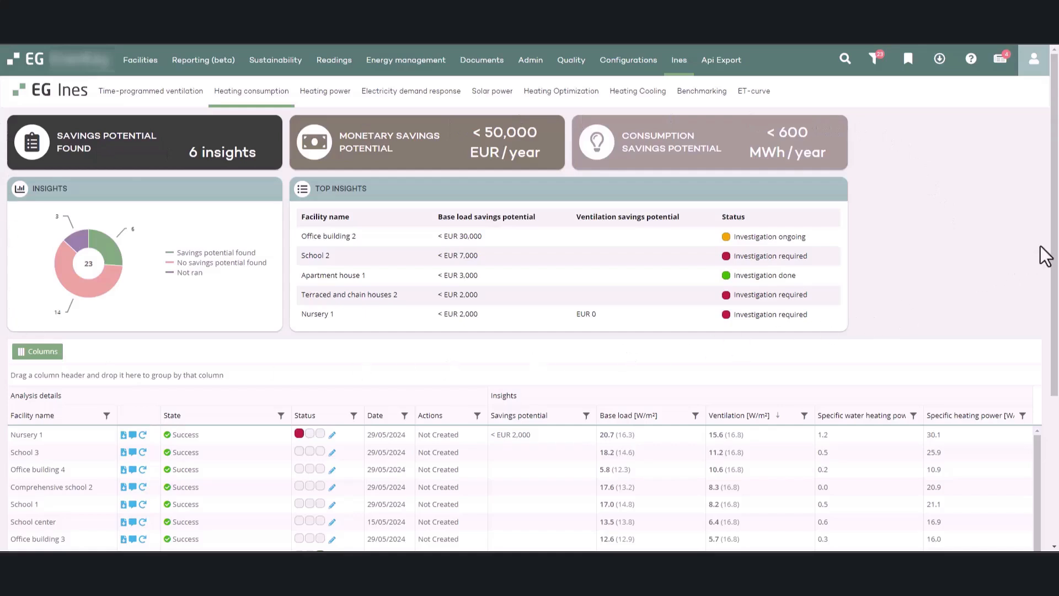
Step: Leave Nursery 1's status as investigation required
{"action": "scroll", "scroll_direction": "down", "scroll_amount": 3}
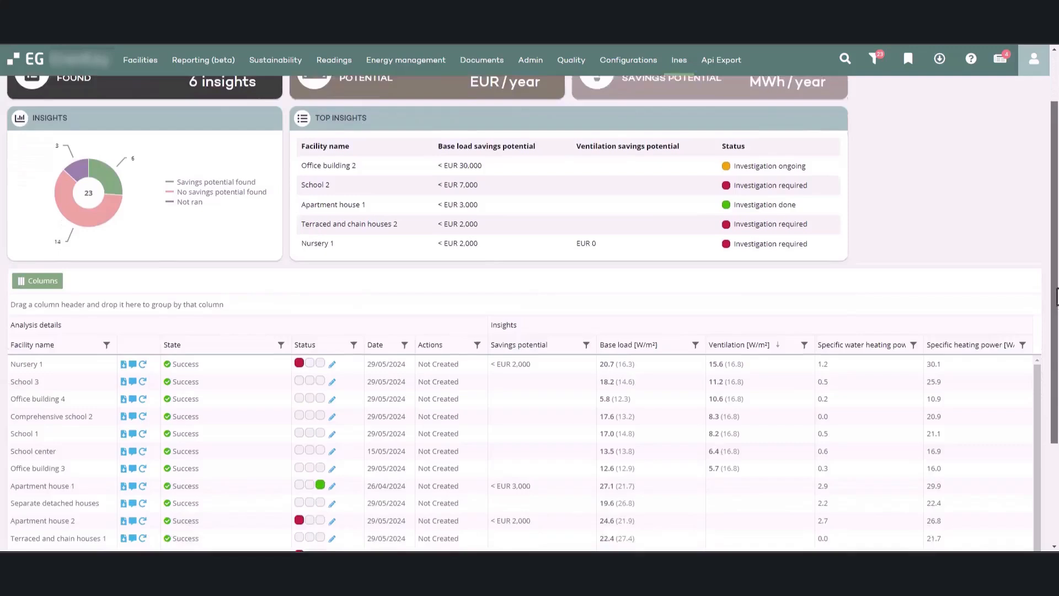
{"action": "scroll", "scroll_direction": "down", "scroll_amount": 3}
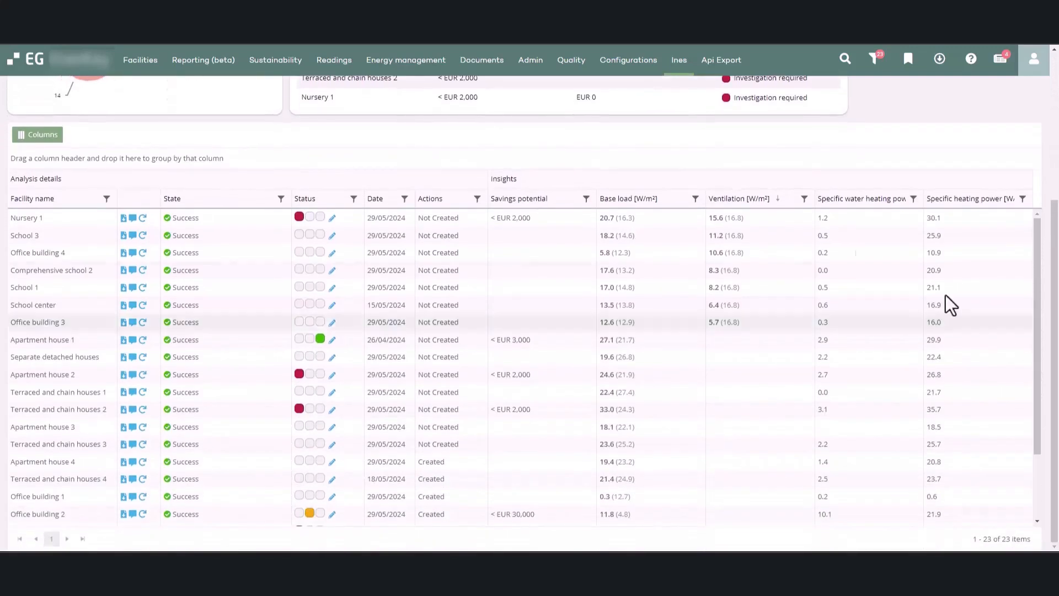
{"action": "left_click", "coordinate": [37, 135]}
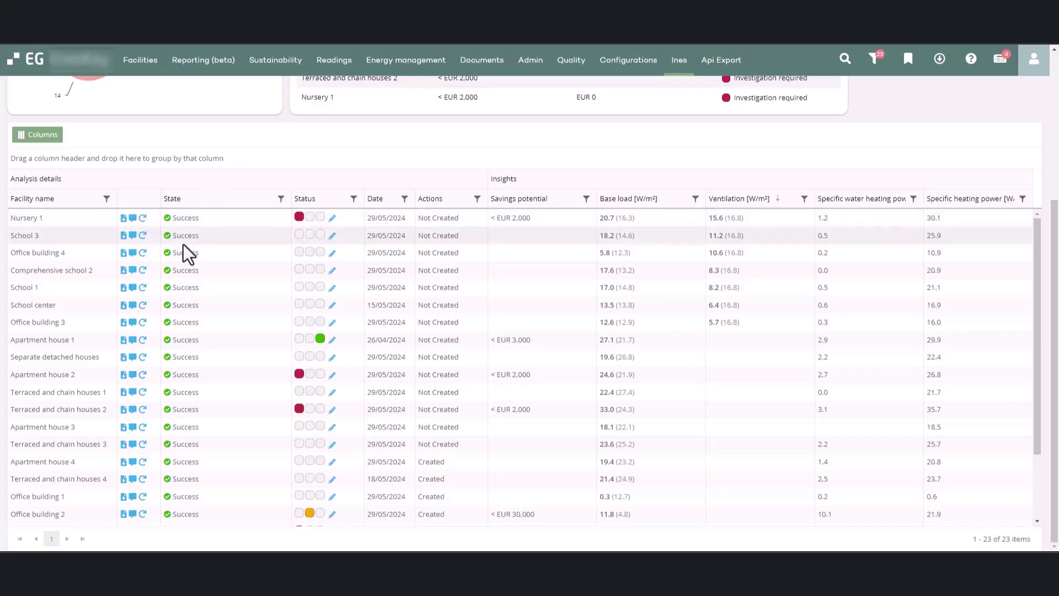
{"action": "scroll", "scroll_direction": "down", "scroll_amount": 3}
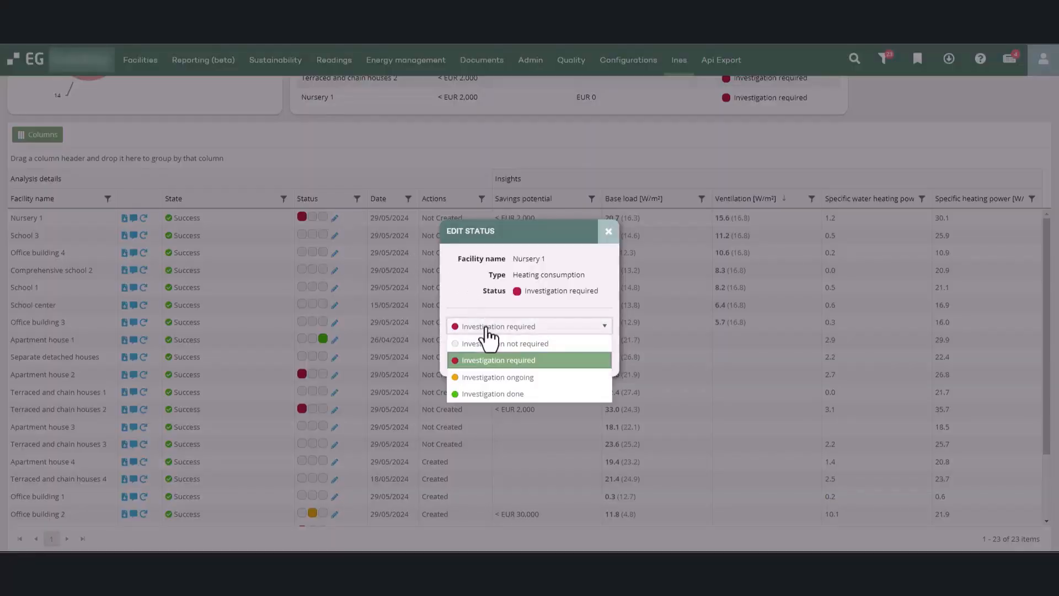
{"action": "left_click", "coordinate": [607, 231]}
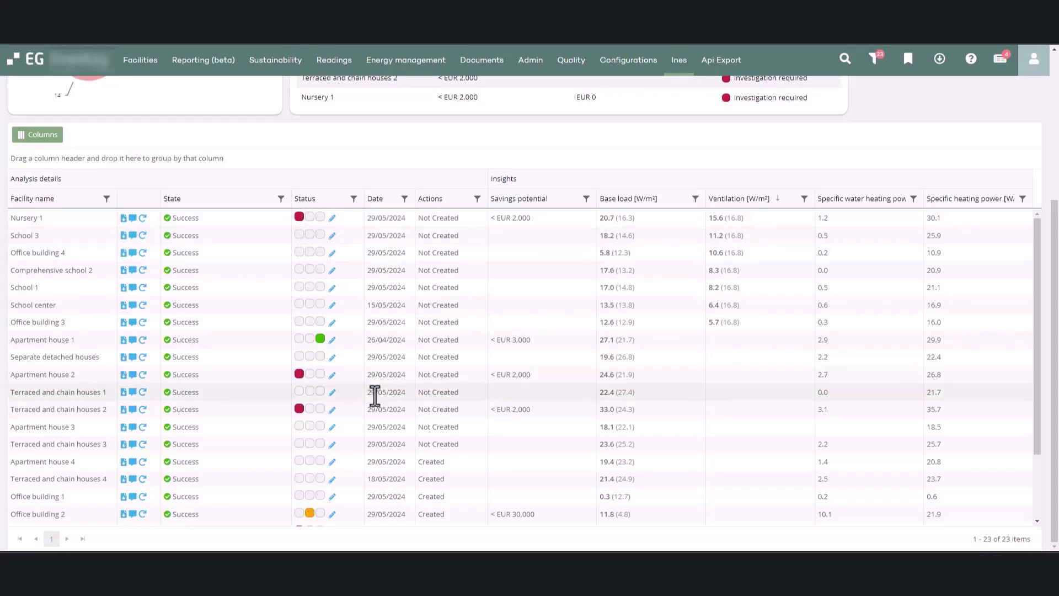
{"action": "mouse_move", "coordinate": [386, 218]}
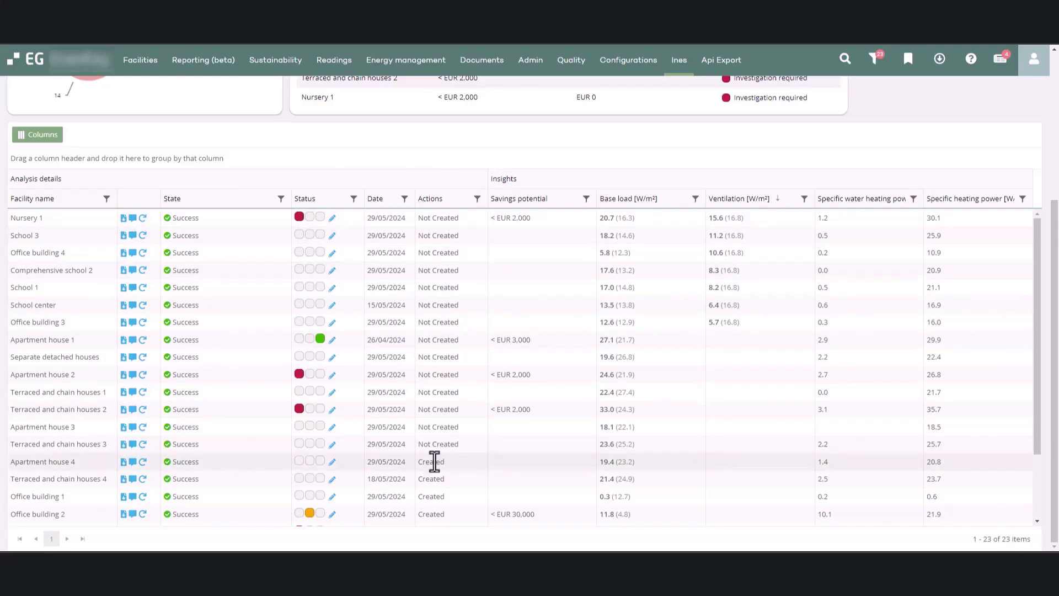
{"action": "mouse_move", "coordinate": [451, 280]}
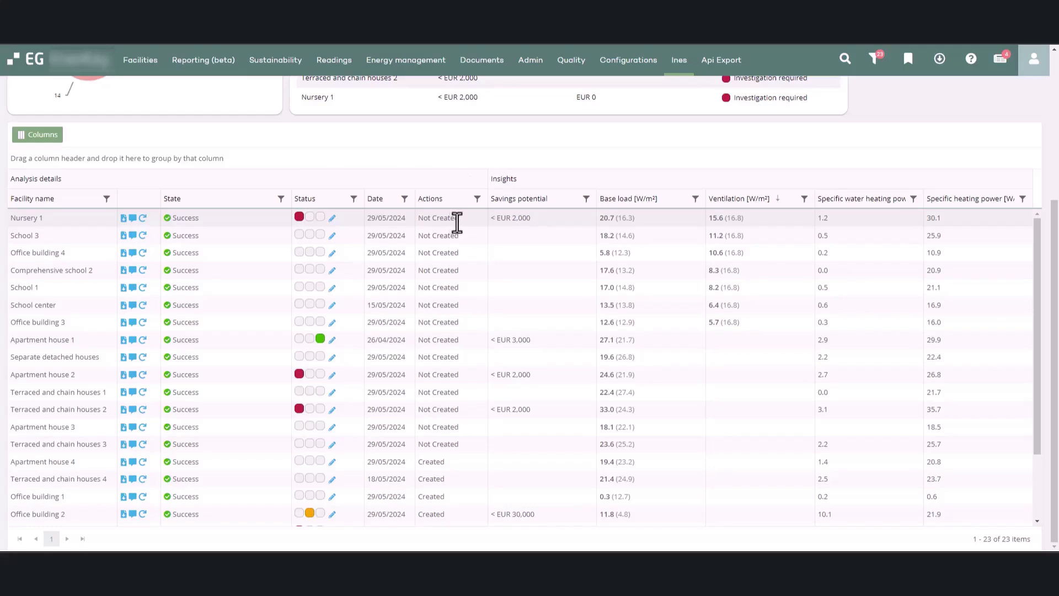
{"action": "mouse_move", "coordinate": [540, 198]}
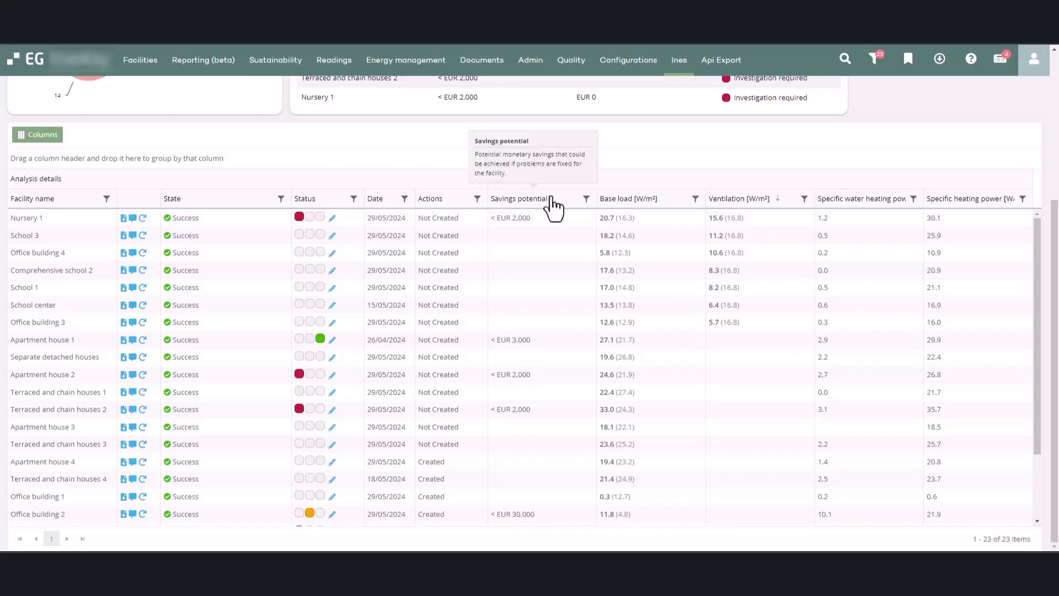
{"action": "mouse_move", "coordinate": [608, 206]}
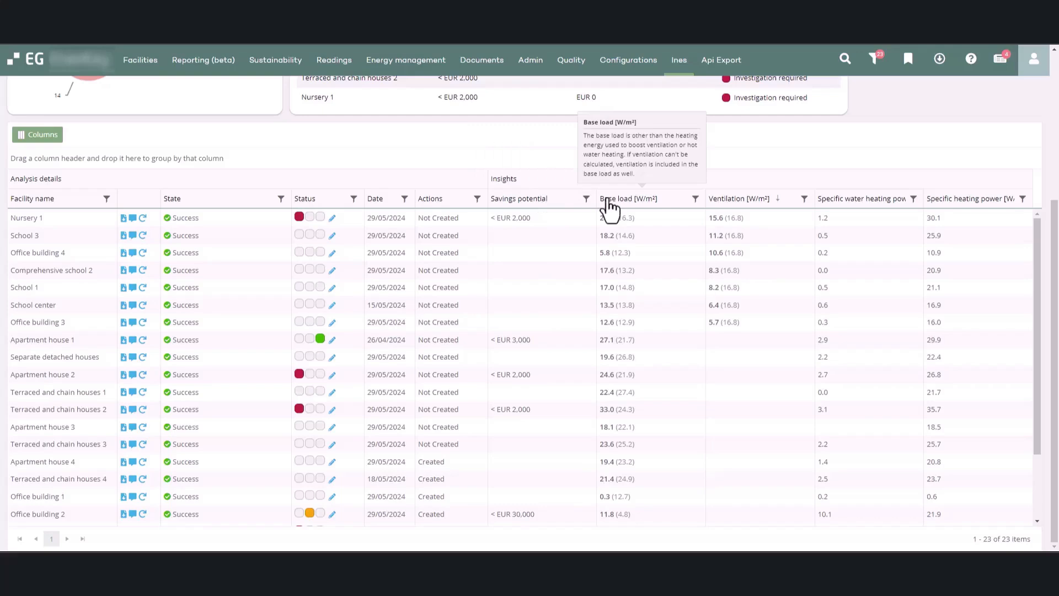
{"action": "mouse_move", "coordinate": [606, 210]}
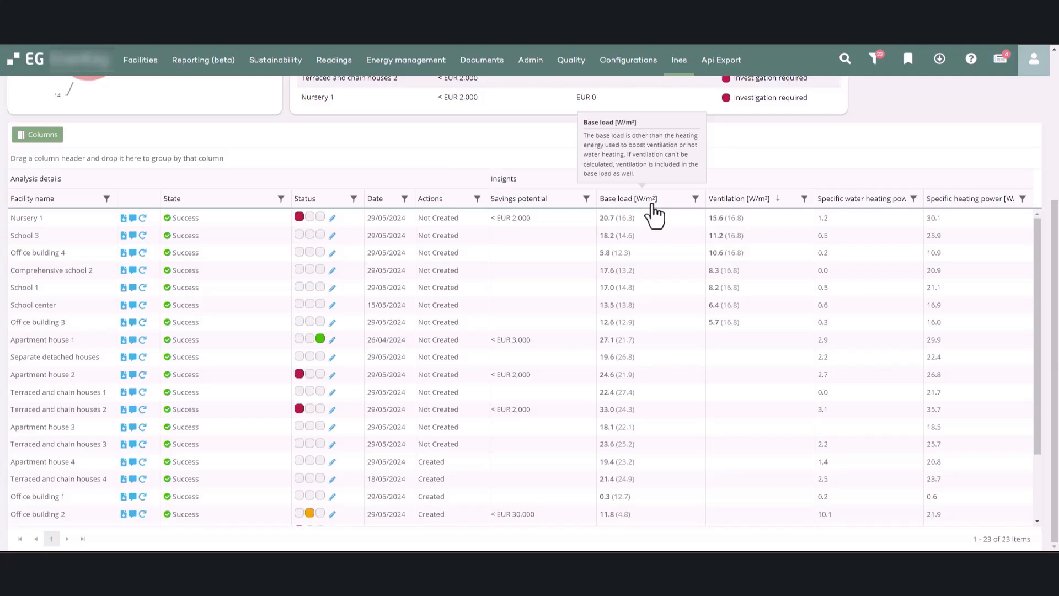
{"action": "mouse_move", "coordinate": [714, 217]}
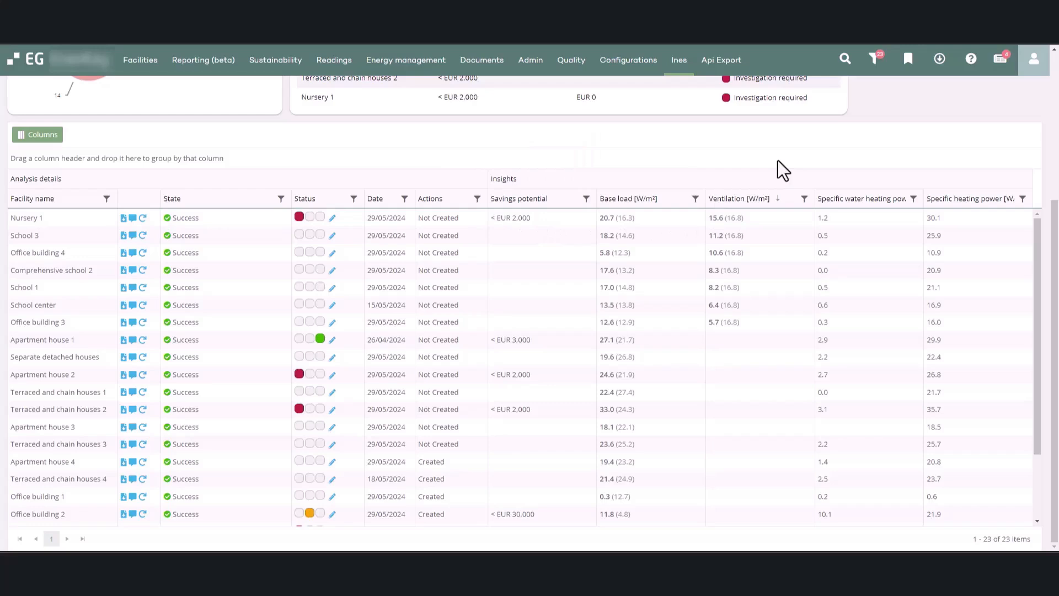
{"action": "mouse_move", "coordinate": [856, 203]}
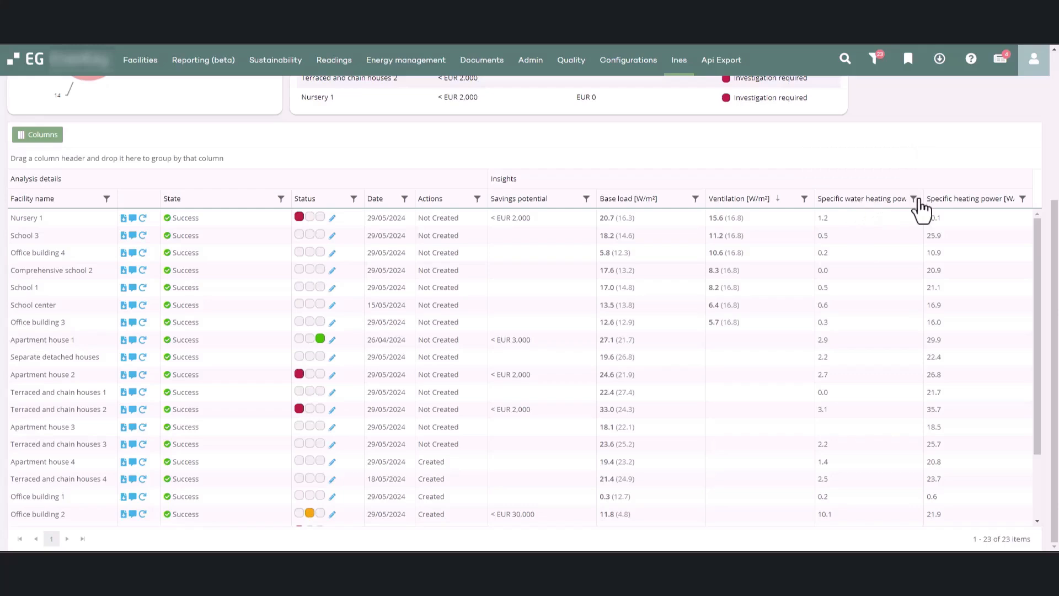
{"action": "mouse_move", "coordinate": [952, 199]}
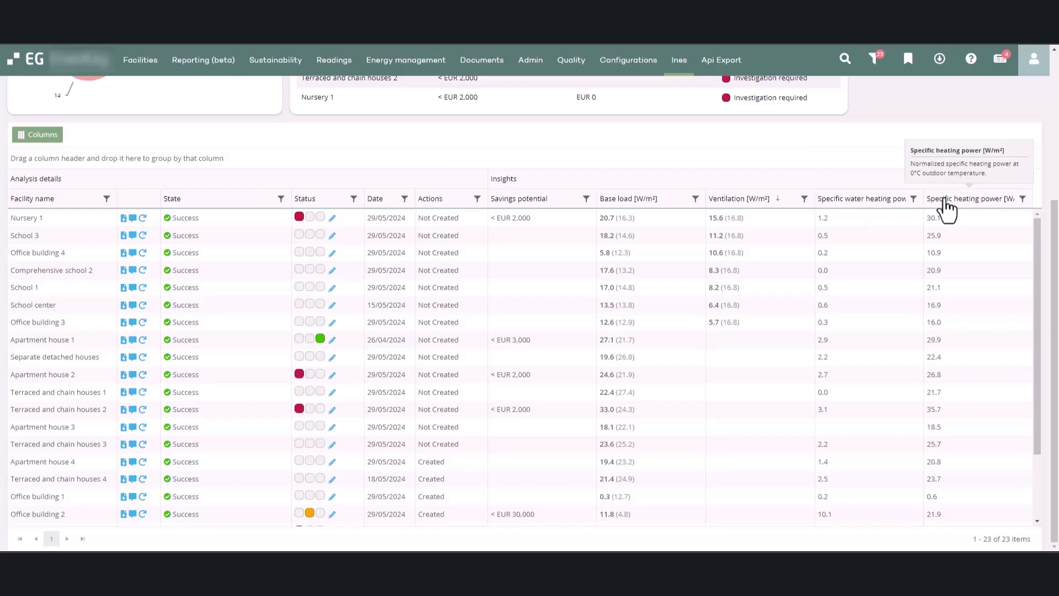
{"action": "mouse_move", "coordinate": [860, 244]}
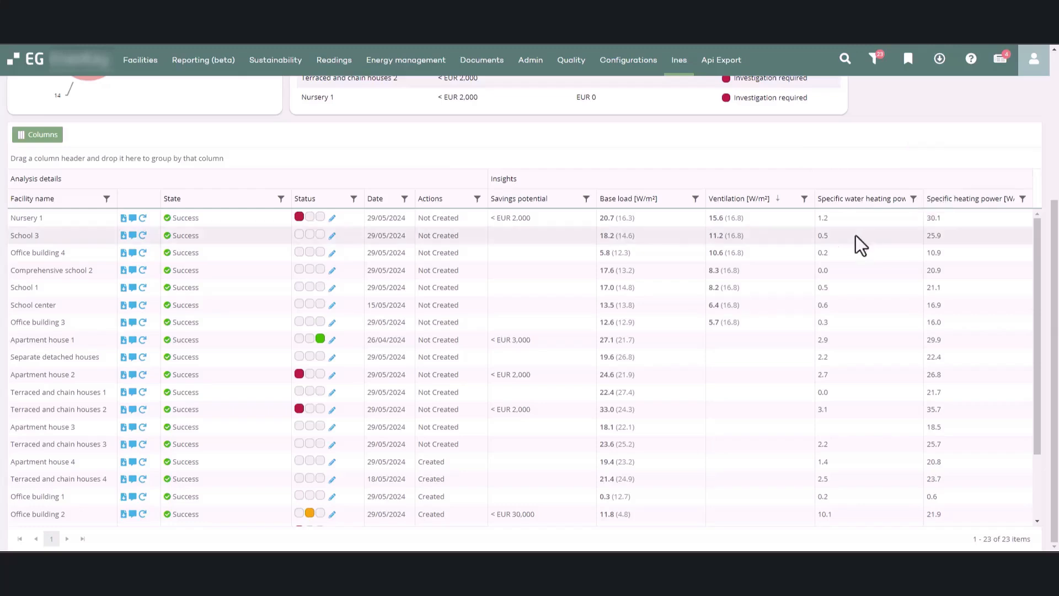
{"action": "mouse_move", "coordinate": [733, 415]}
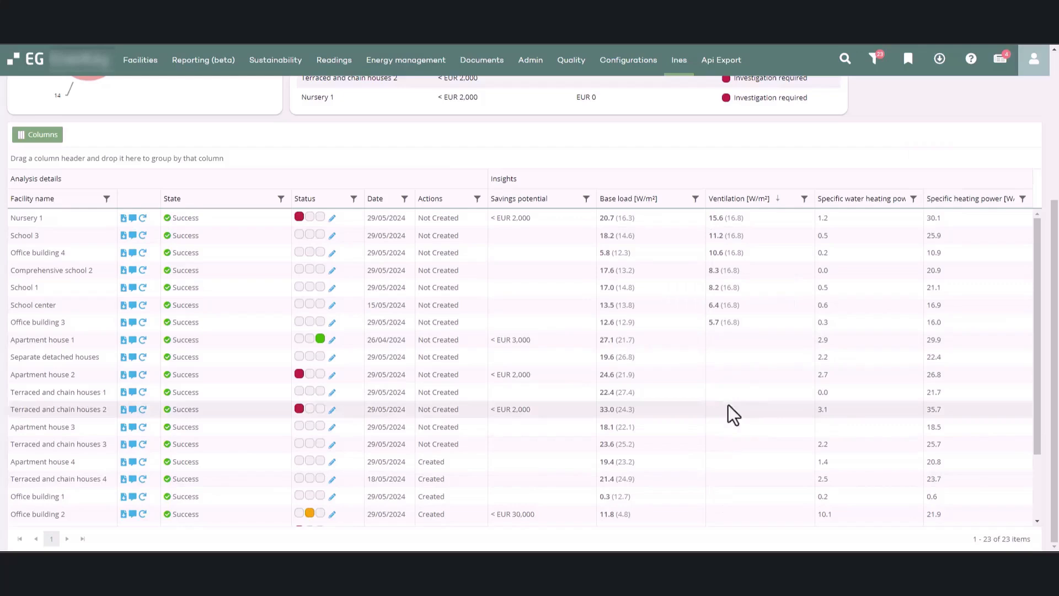
{"action": "mouse_move", "coordinate": [740, 349]}
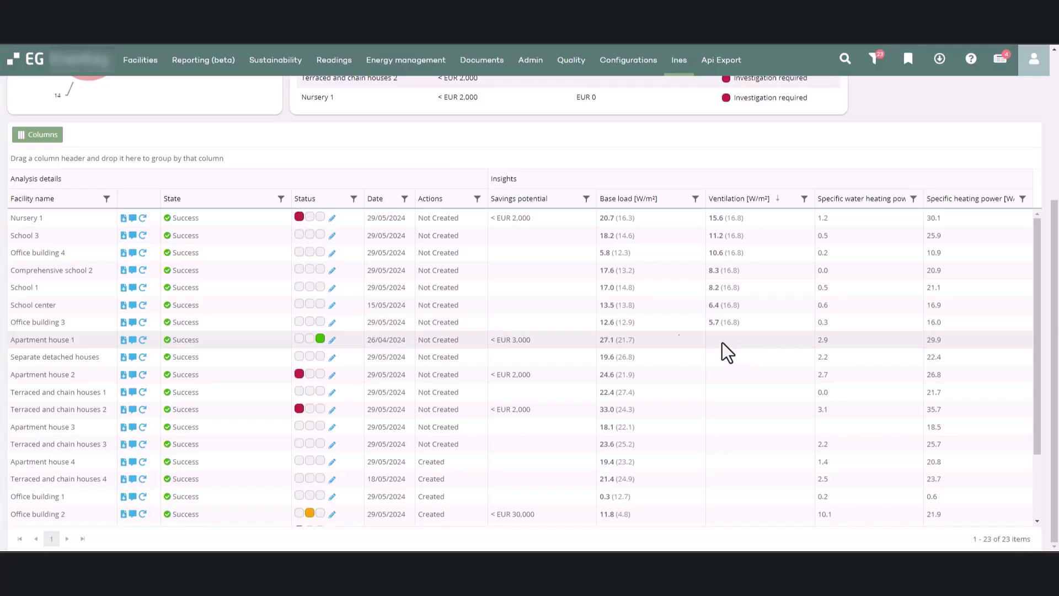
{"action": "mouse_move", "coordinate": [124, 217]}
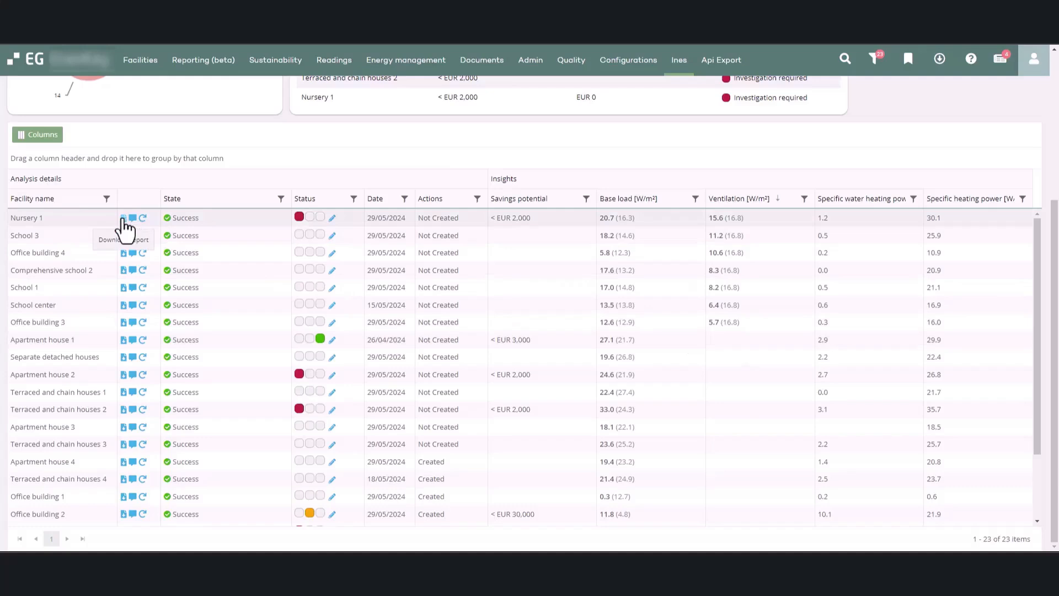
Step: Open Nursery 1's heating consumption report and scroll down to the daily heating distribution bars
{"action": "left_click", "coordinate": [123, 217]}
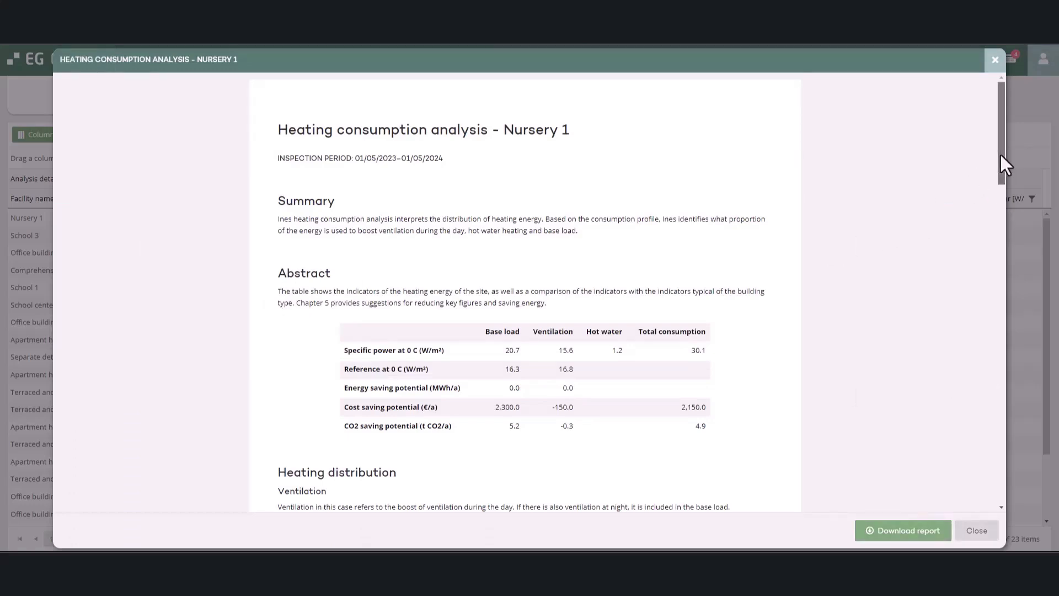
{"action": "scroll", "scroll_direction": "down", "scroll_amount": 3}
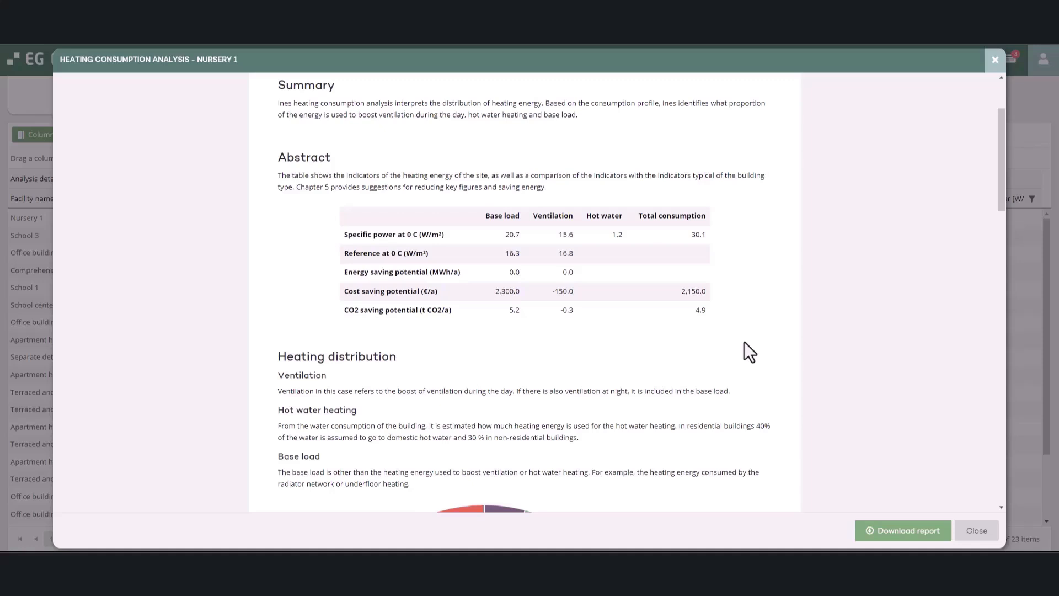
{"action": "scroll", "scroll_direction": "down", "scroll_amount": 3}
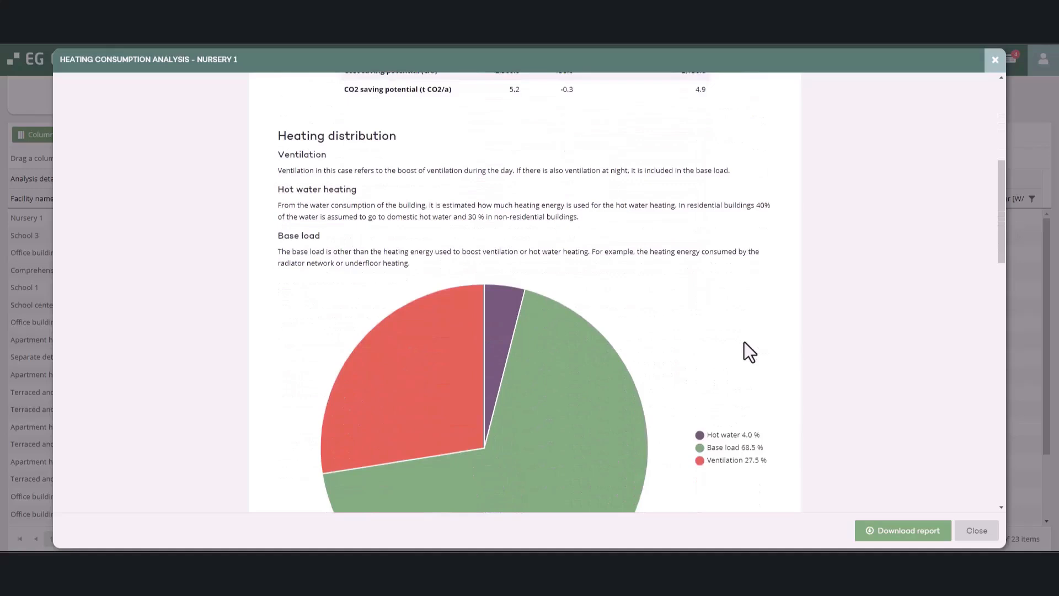
{"action": "scroll", "scroll_direction": "down", "scroll_amount": 3}
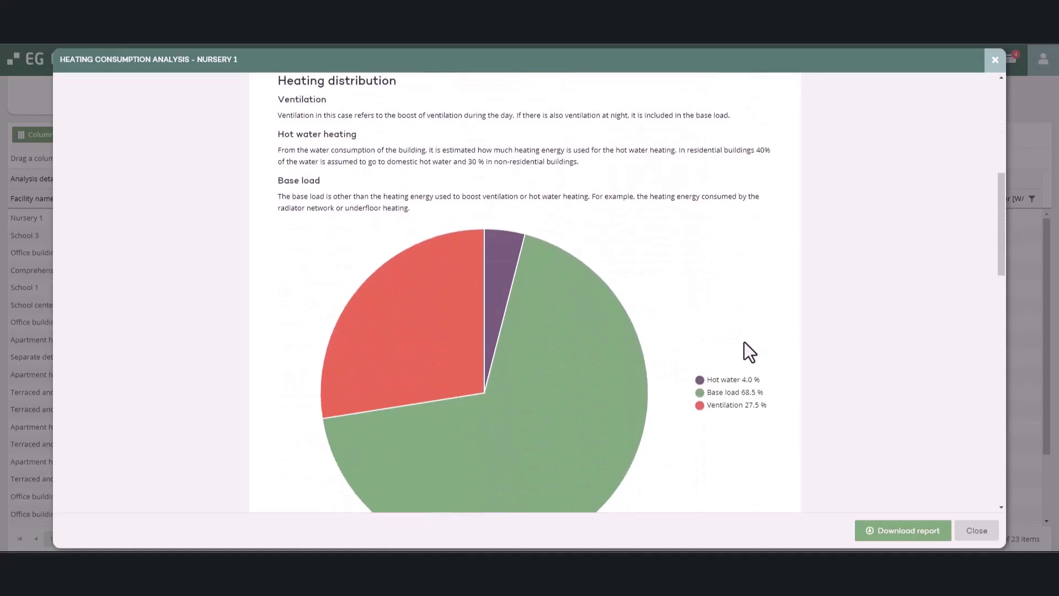
{"action": "scroll", "scroll_direction": "down", "scroll_amount": 3}
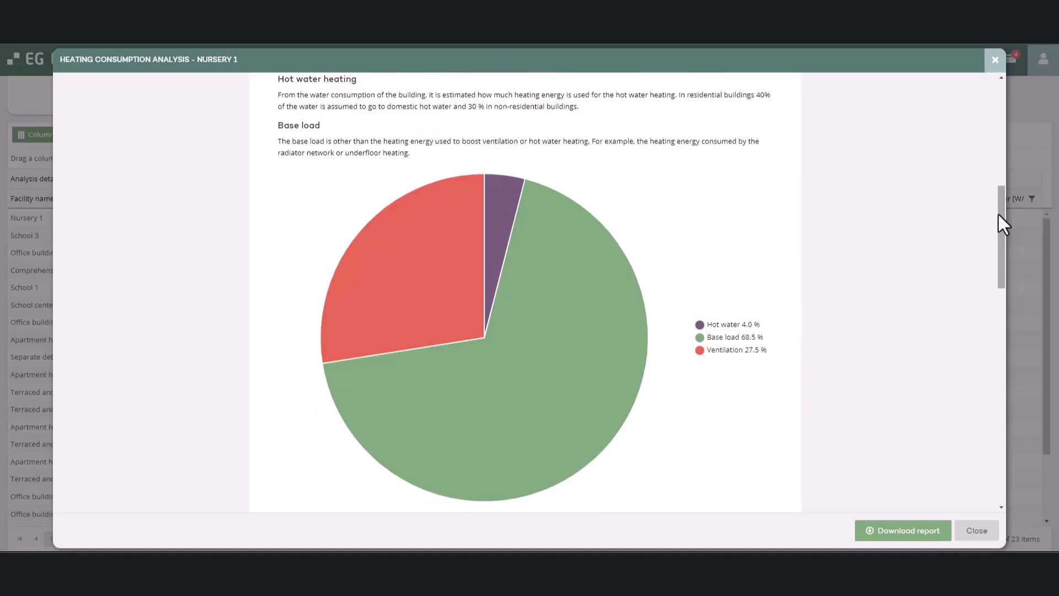
{"action": "scroll", "scroll_direction": "down", "scroll_amount": 3}
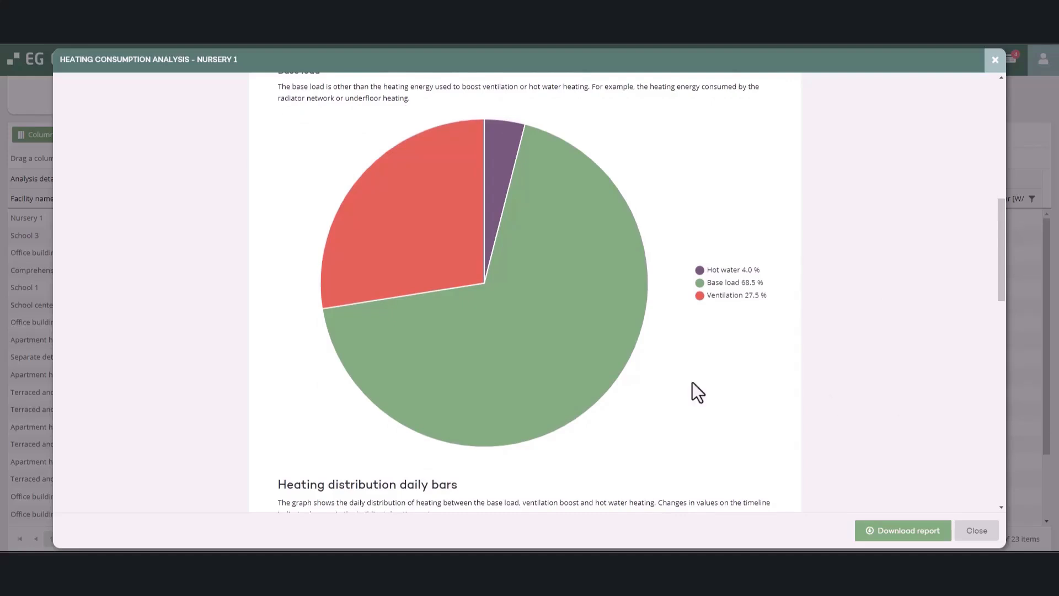
{"action": "scroll", "scroll_direction": "down", "scroll_amount": 3}
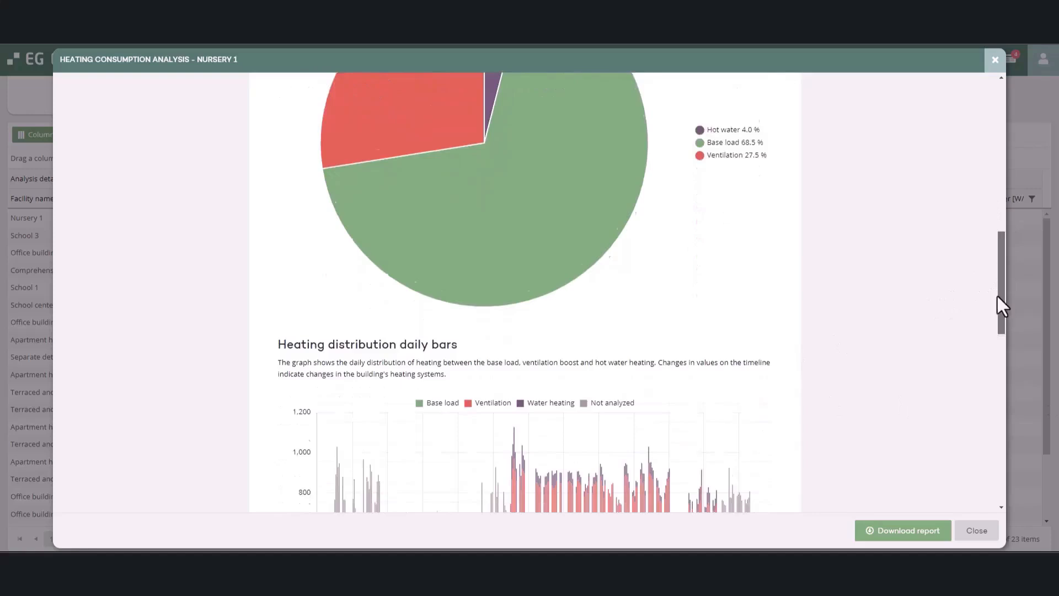
{"action": "scroll", "scroll_direction": "down", "scroll_amount": 3}
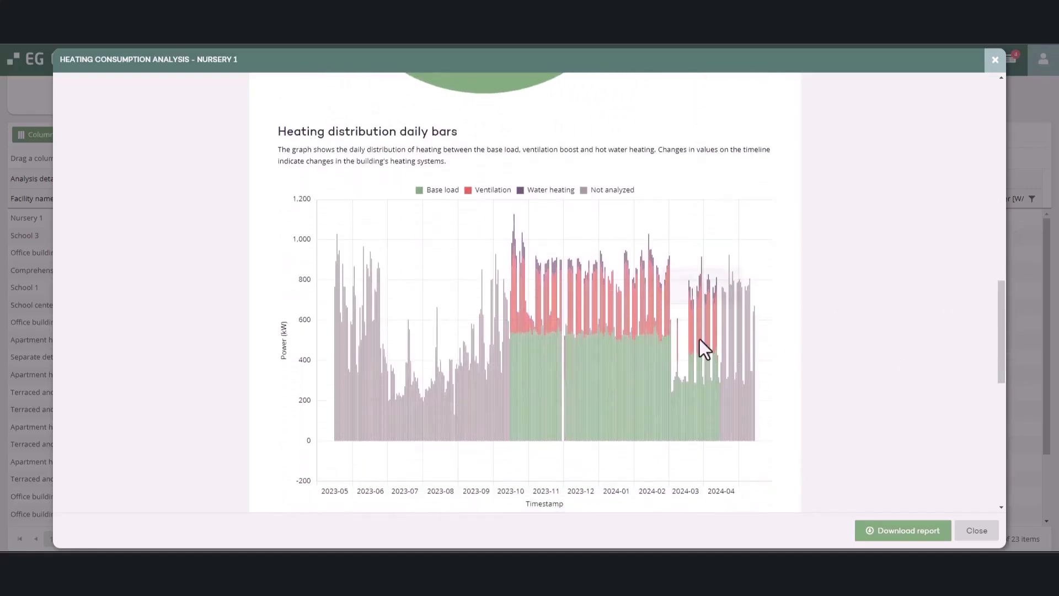
{"action": "mouse_move", "coordinate": [664, 358]}
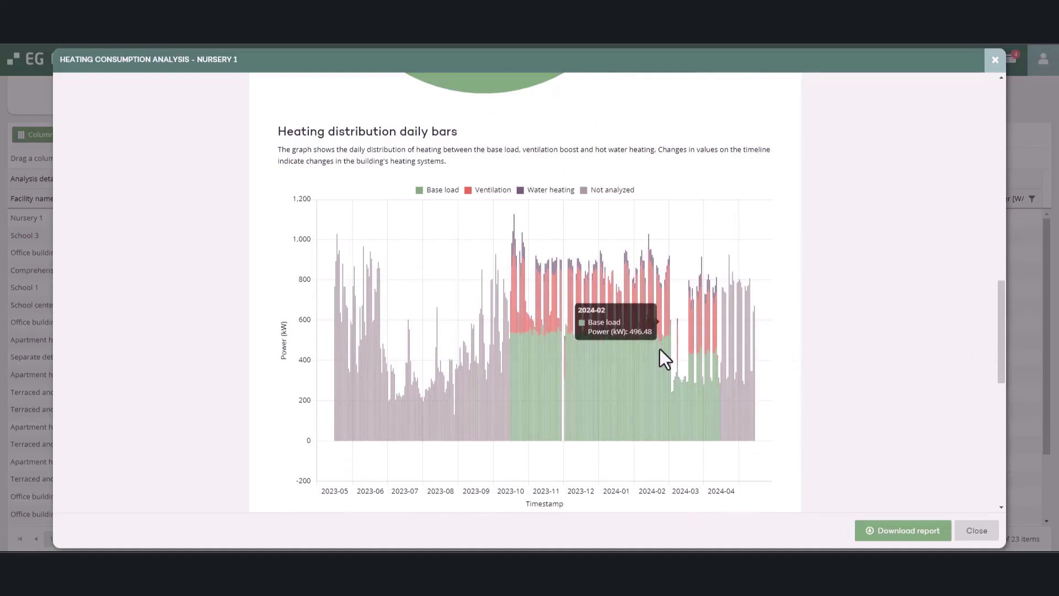
{"action": "mouse_move", "coordinate": [662, 297]}
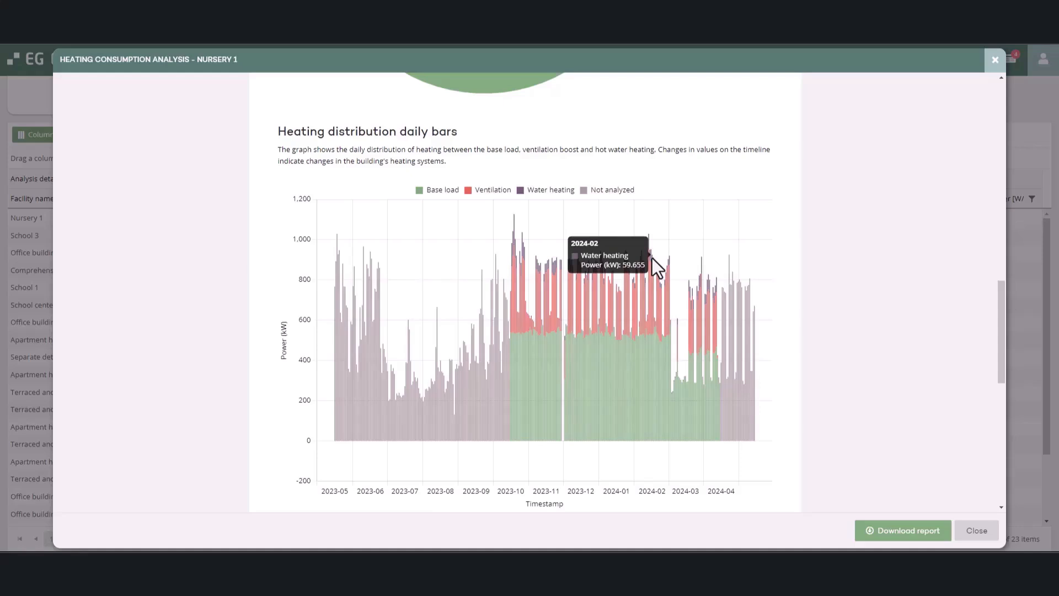
{"action": "mouse_move", "coordinate": [884, 395]}
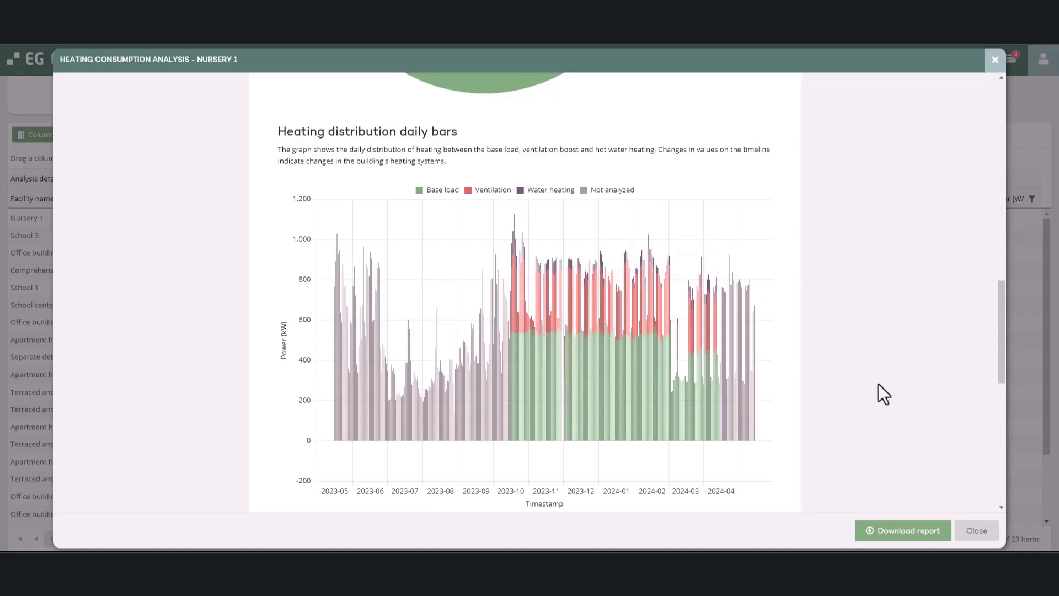
{"action": "mouse_move", "coordinate": [678, 355]}
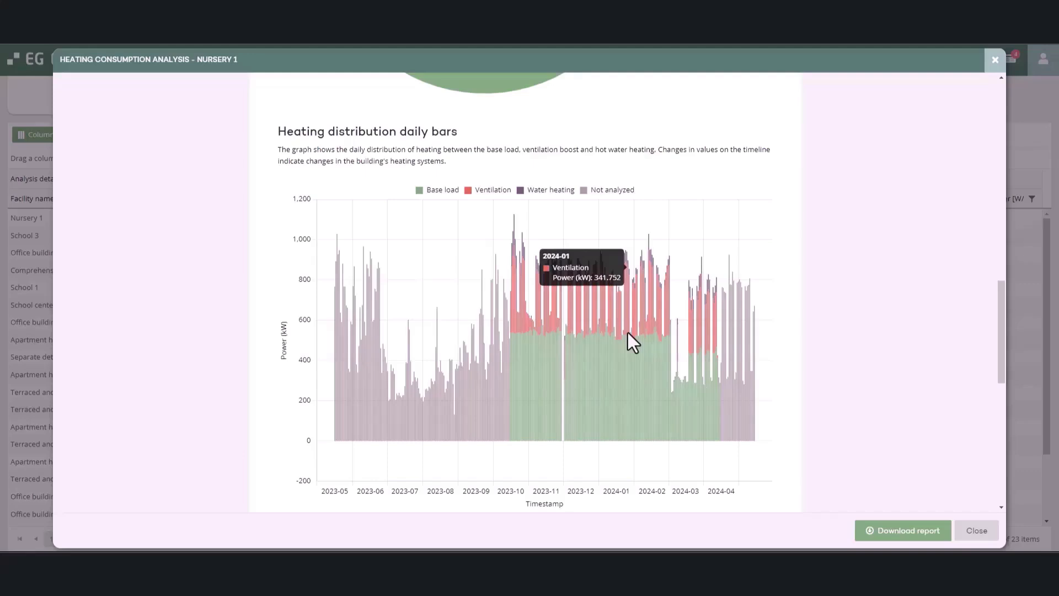
{"action": "mouse_move", "coordinate": [704, 395]}
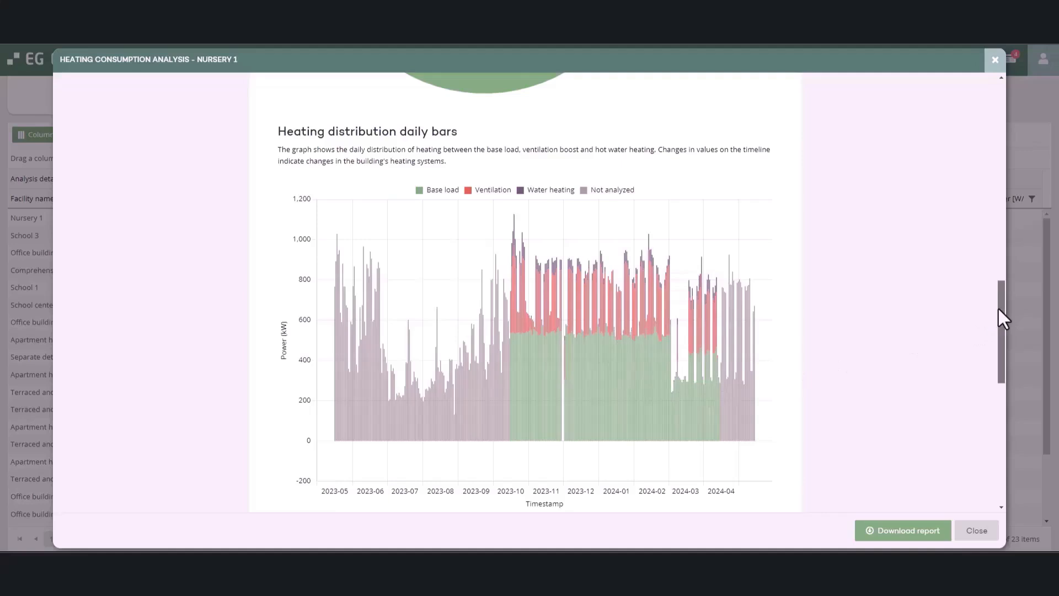
{"action": "scroll", "scroll_direction": "down", "scroll_amount": 3}
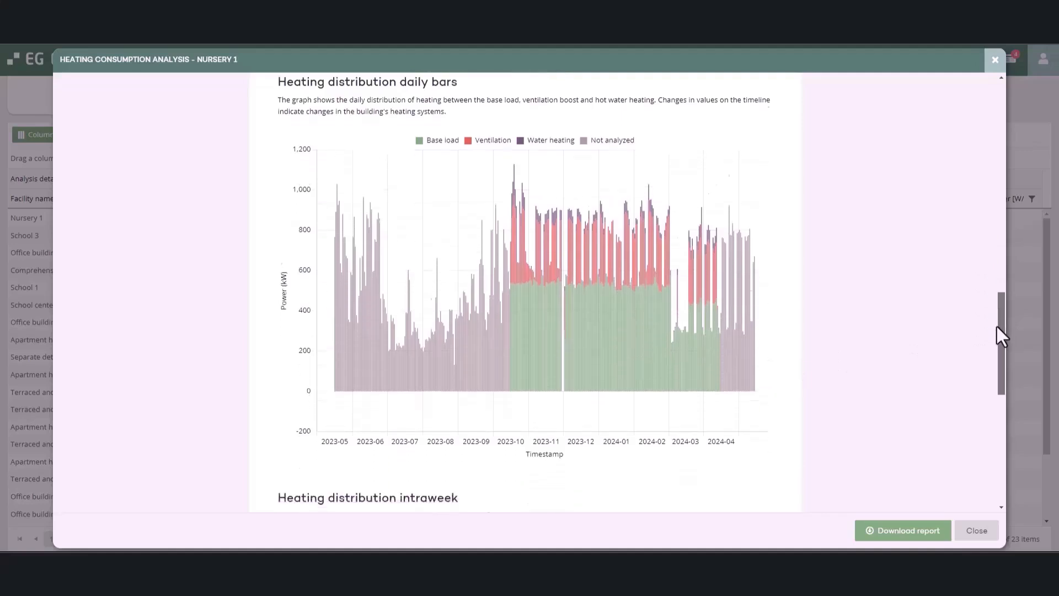
Step: Scroll to Nursery 1's intraweek heating distribution with its hourly Monday-to-Sunday breakdown
{"action": "scroll", "scroll_direction": "down", "scroll_amount": 3}
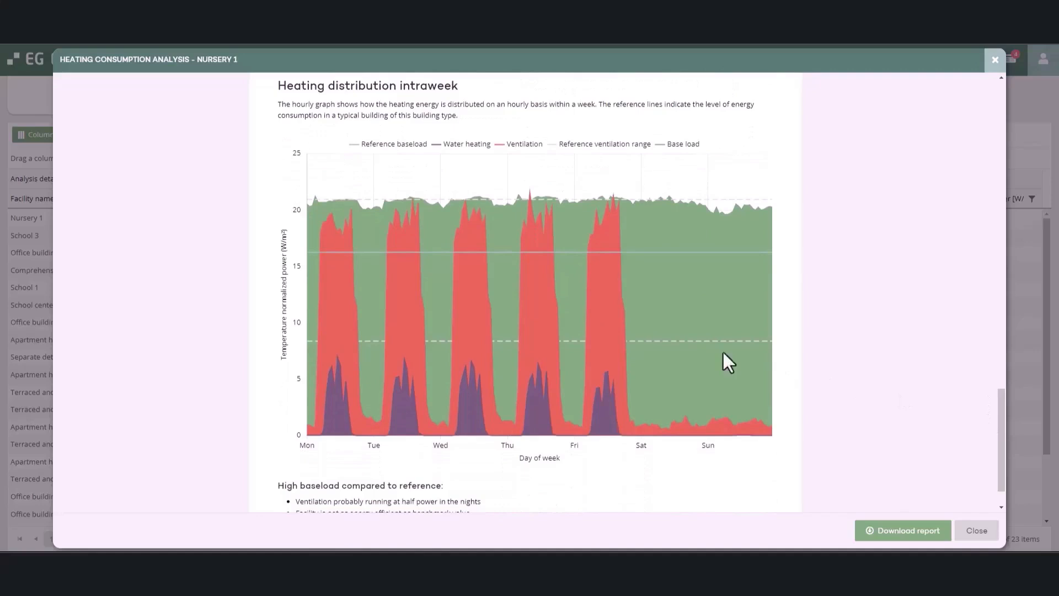
{"action": "mouse_move", "coordinate": [590, 344]}
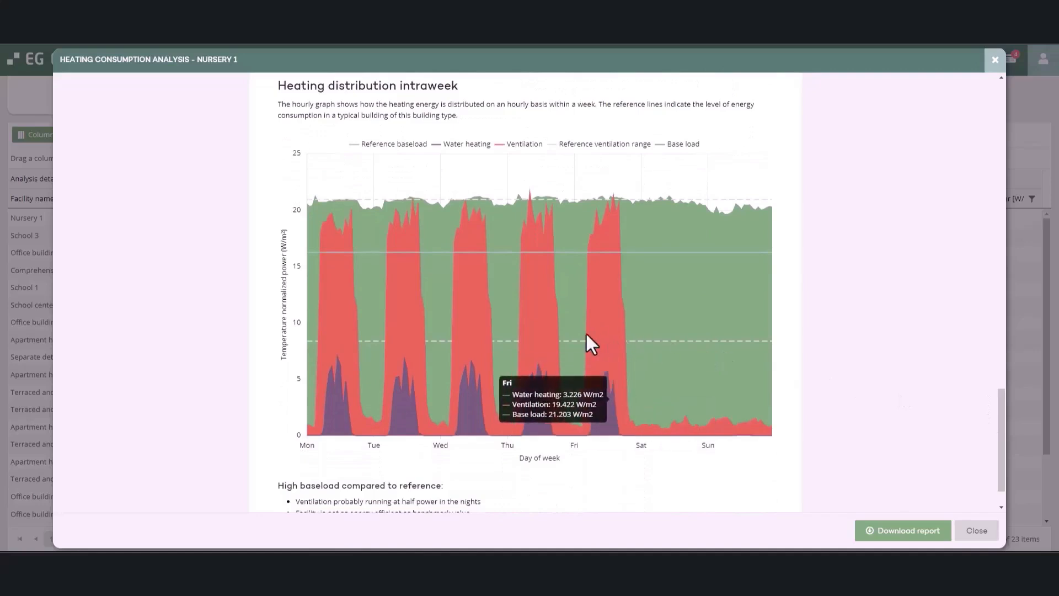
{"action": "mouse_move", "coordinate": [215, 358]}
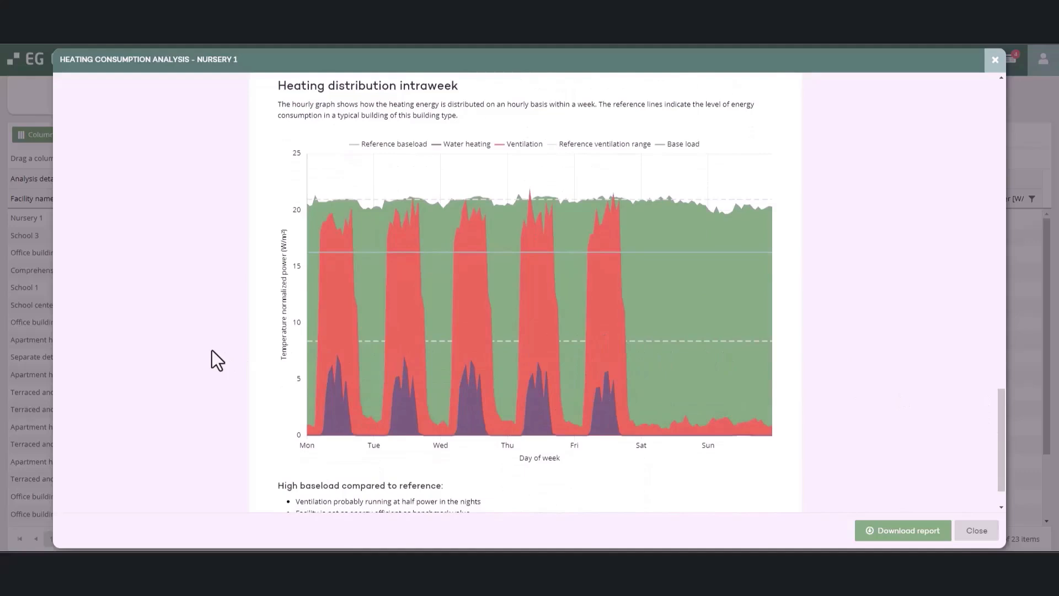
{"action": "mouse_move", "coordinate": [232, 338]}
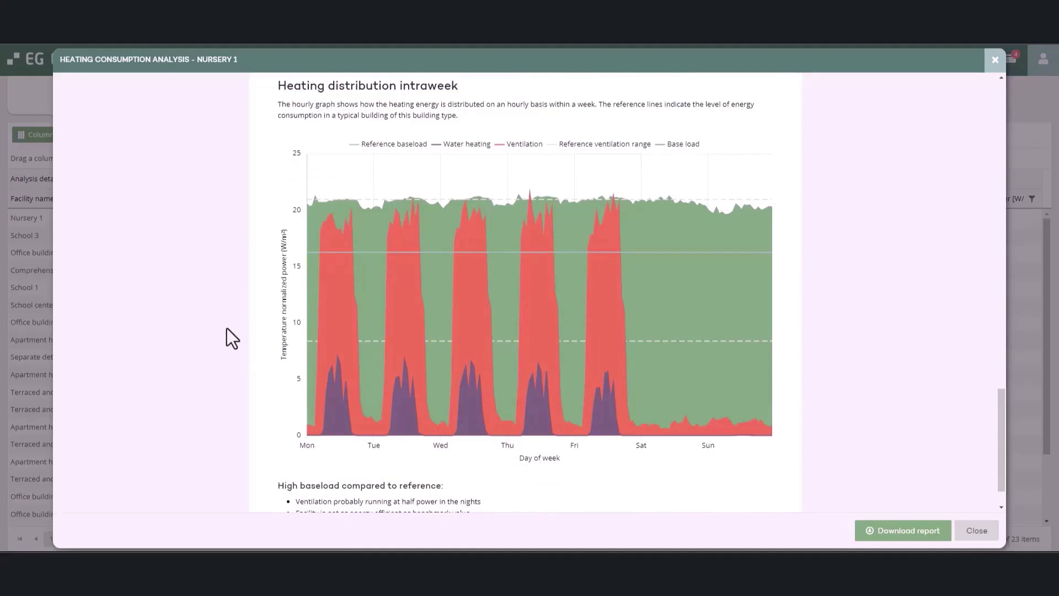
{"action": "mouse_move", "coordinate": [763, 243]}
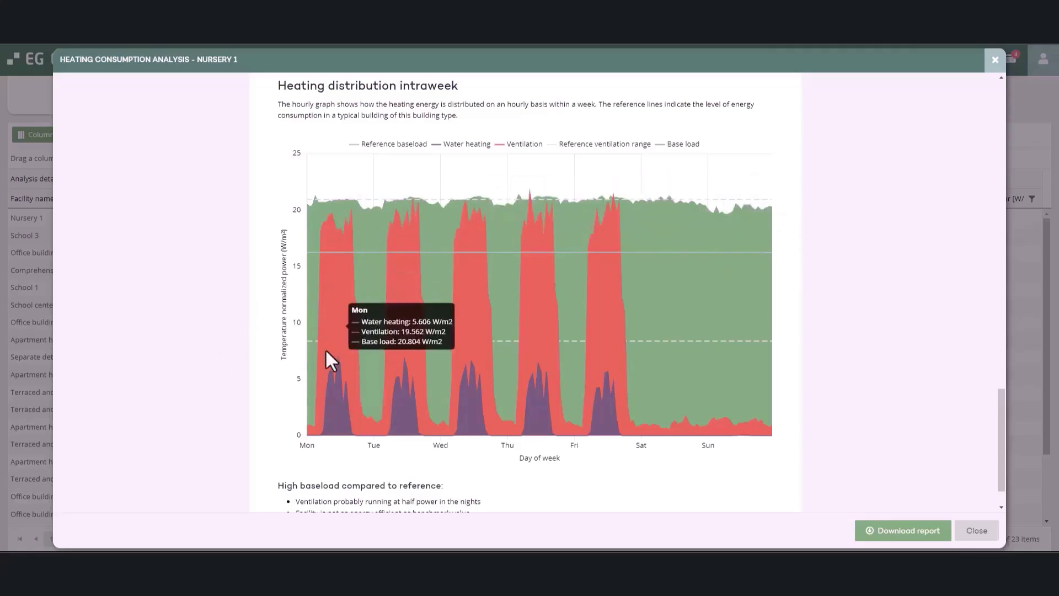
{"action": "mouse_move", "coordinate": [902, 376]}
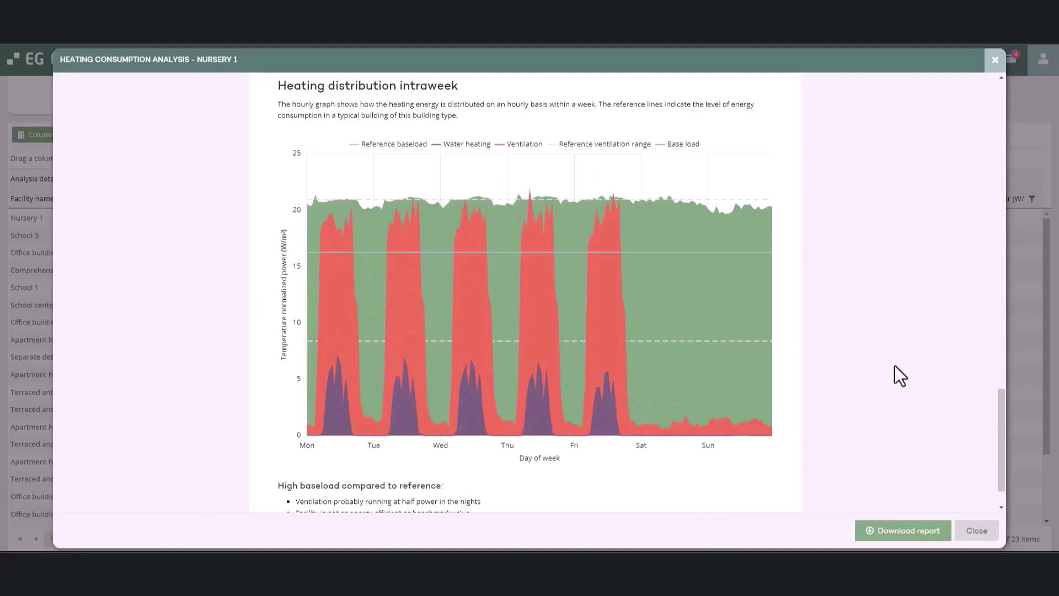
{"action": "mouse_move", "coordinate": [691, 205]}
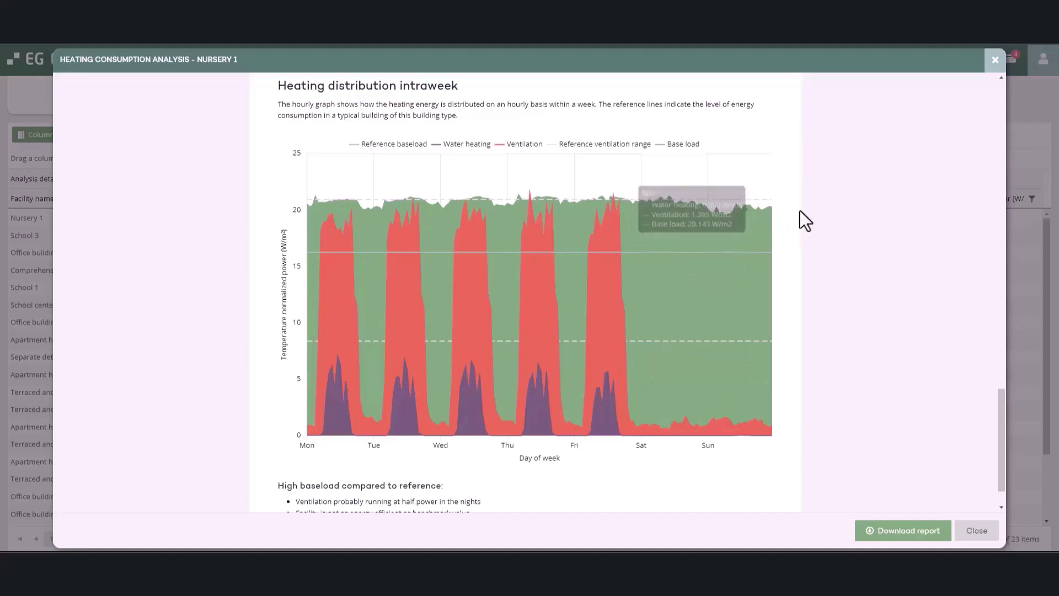
{"action": "mouse_move", "coordinate": [690, 358]}
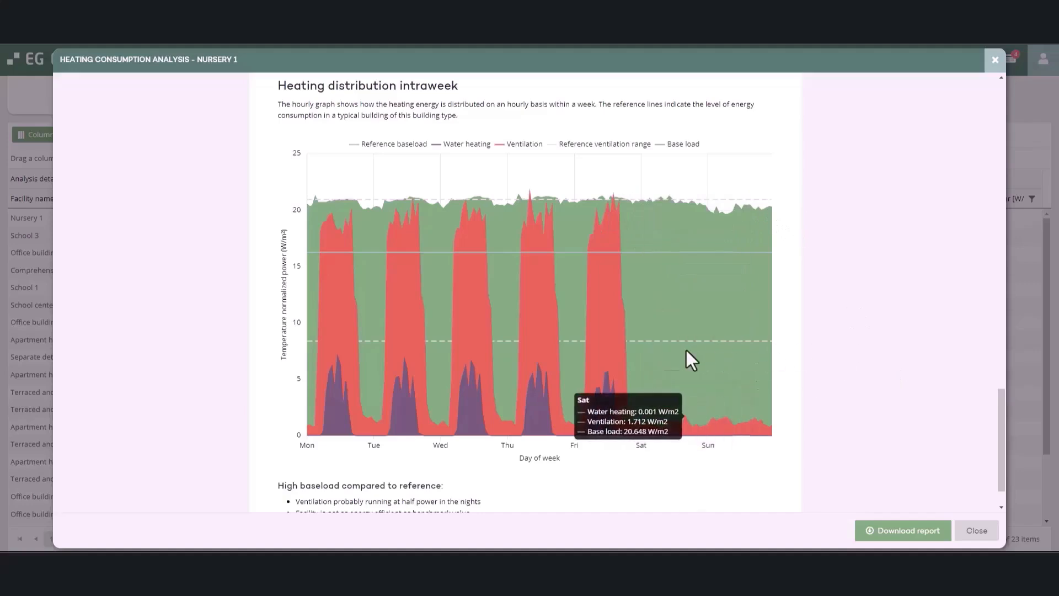
{"action": "mouse_move", "coordinate": [891, 368]}
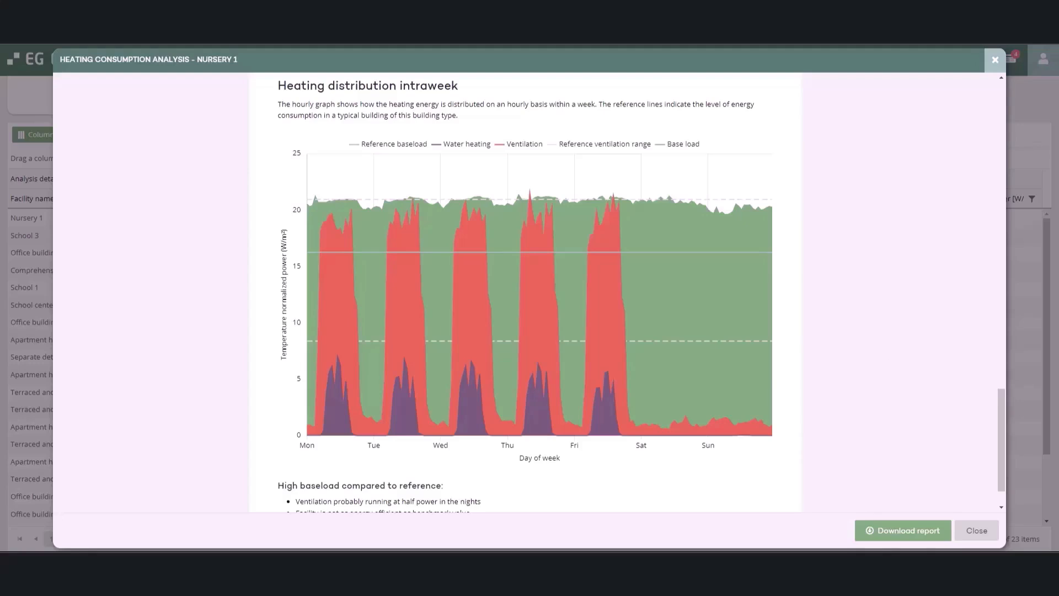
{"action": "mouse_move", "coordinate": [950, 298]}
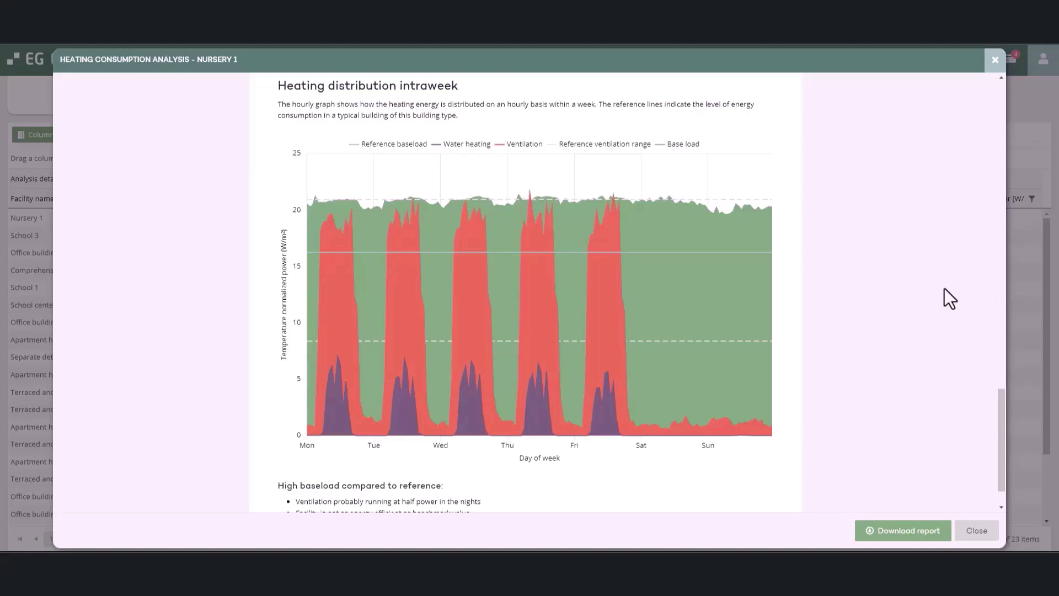
{"action": "mouse_move", "coordinate": [782, 364]}
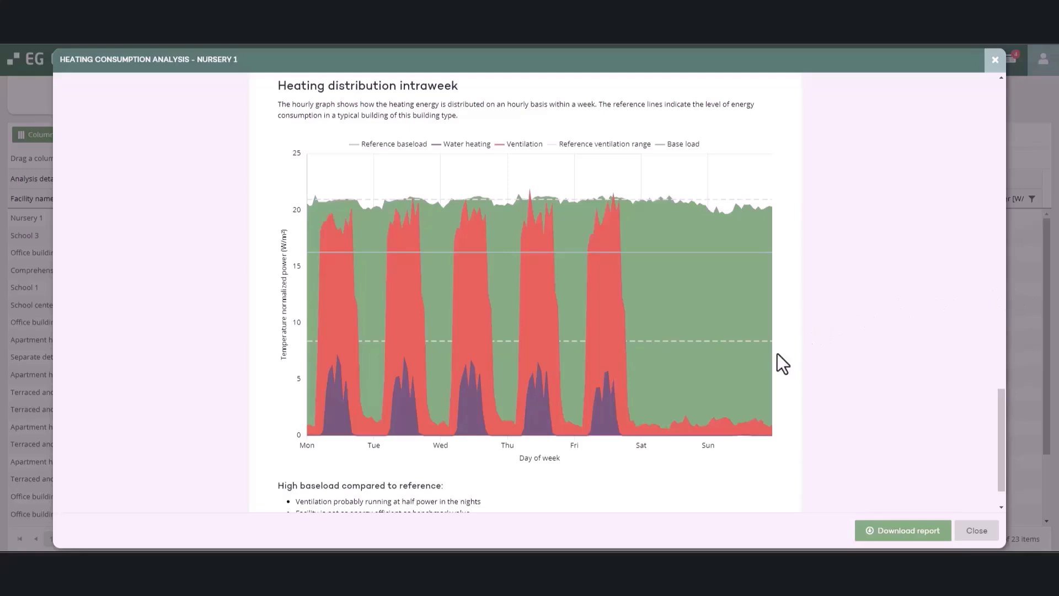
{"action": "mouse_move", "coordinate": [655, 273]}
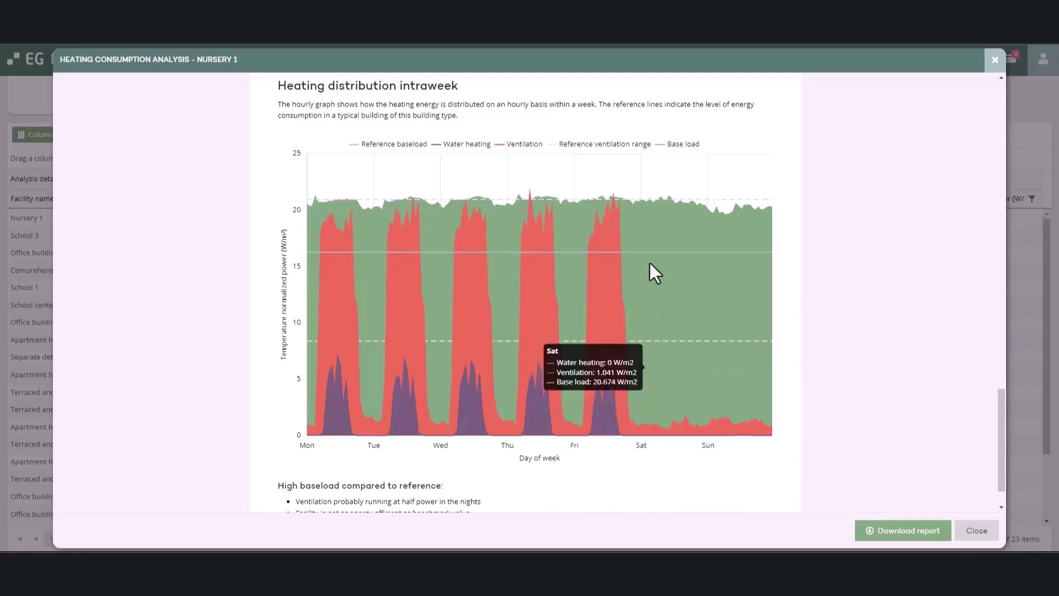
{"action": "mouse_move", "coordinate": [1002, 391]}
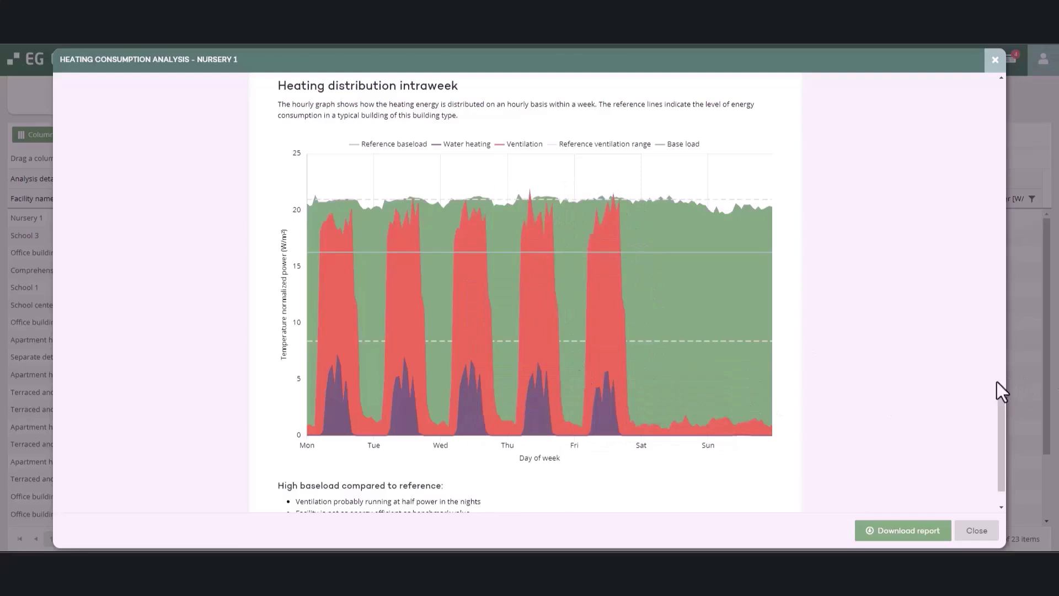
{"action": "scroll", "scroll_direction": "down", "scroll_amount": 3}
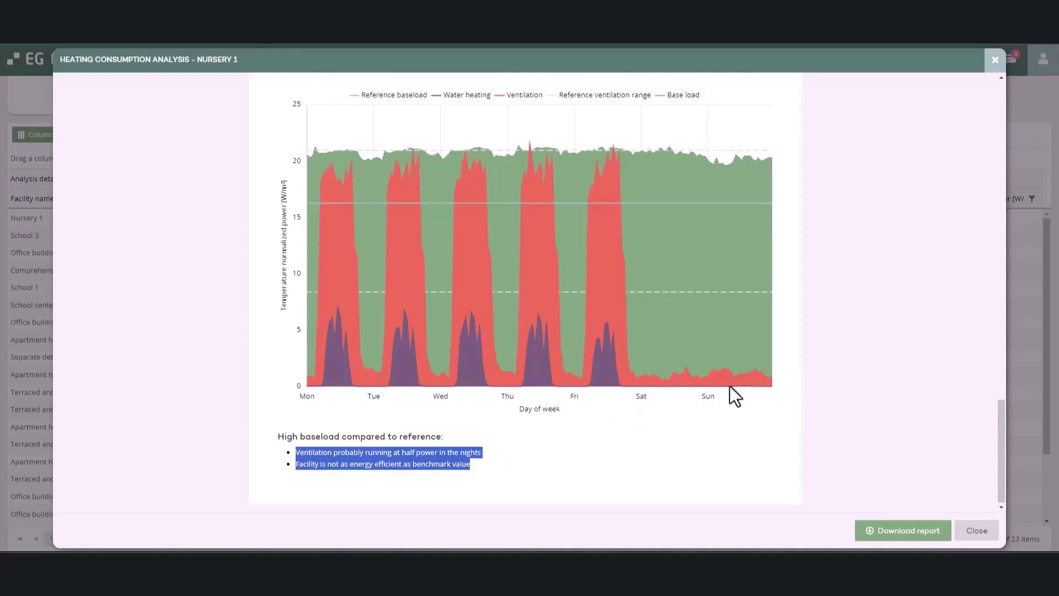
Step: Click the high baseload findings area, bringing up Apartment House 2's heating consumption report
{"action": "left_click", "coordinate": [941, 314]}
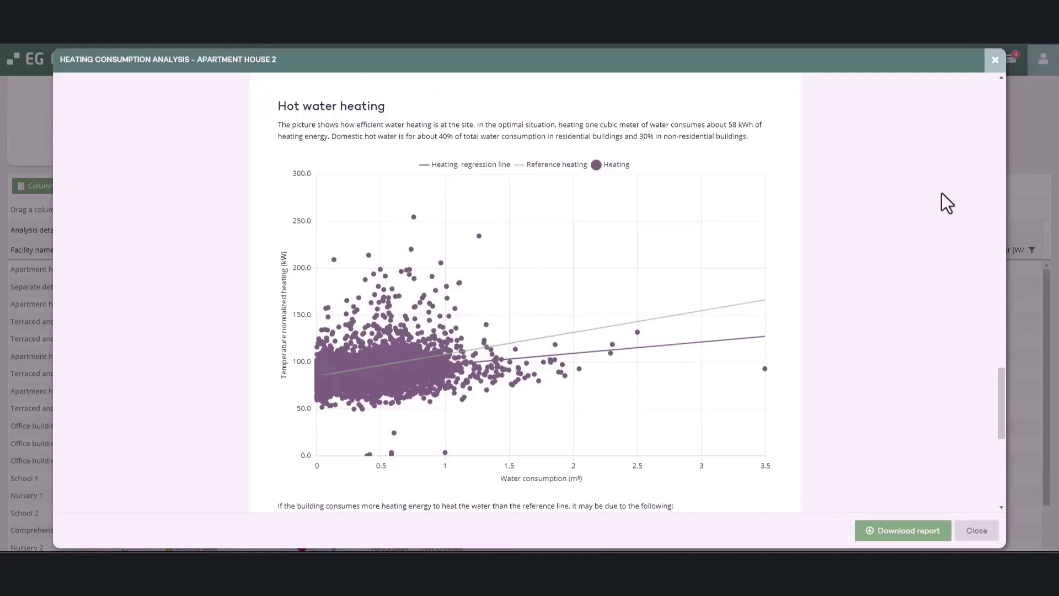
Step: Scroll past Apartment House 2's hot water heating scatter chart to its possible causes and savings tips
{"action": "scroll", "scroll_direction": "down", "scroll_amount": 3}
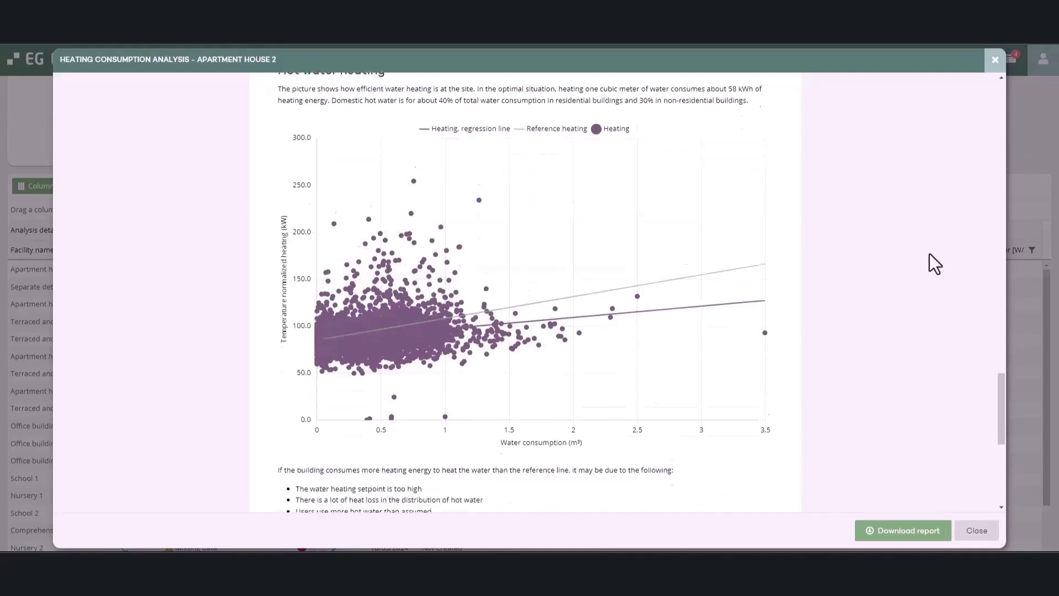
{"action": "scroll", "scroll_direction": "down", "scroll_amount": 3}
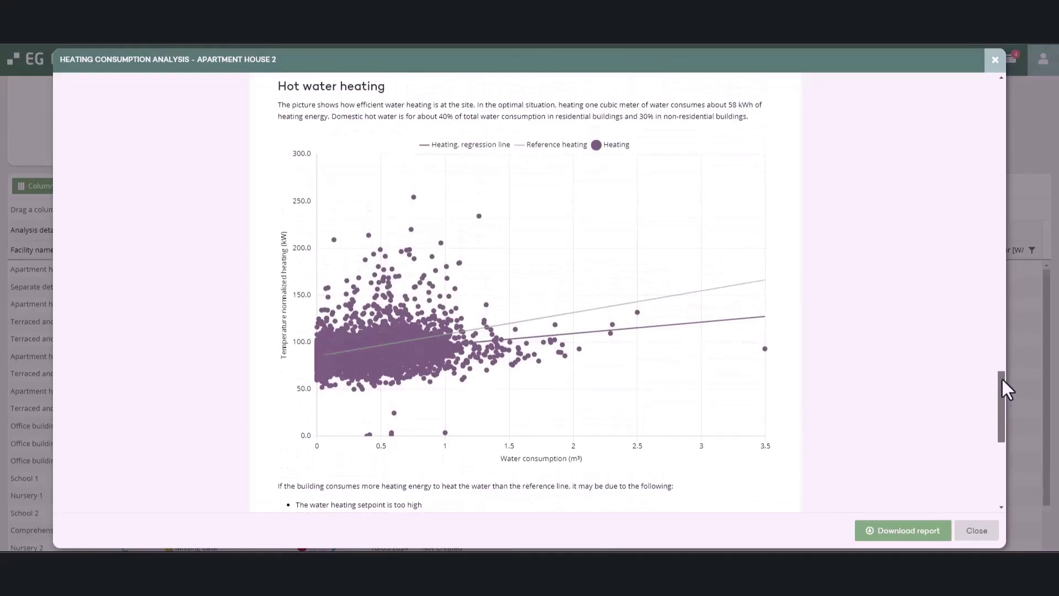
{"action": "scroll", "scroll_direction": "down", "scroll_amount": 3}
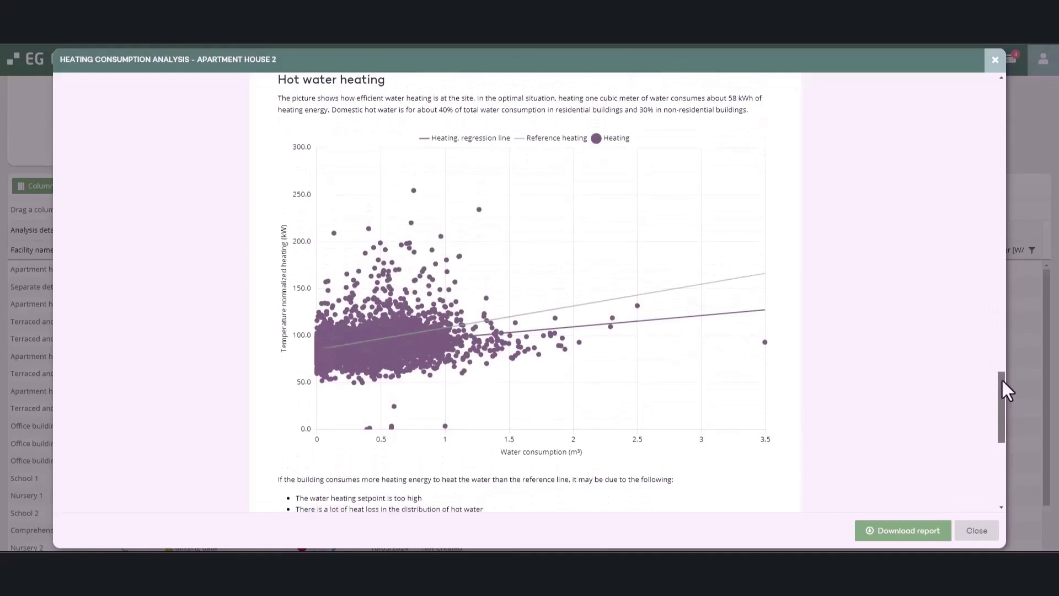
{"action": "scroll", "scroll_direction": "down", "scroll_amount": 3}
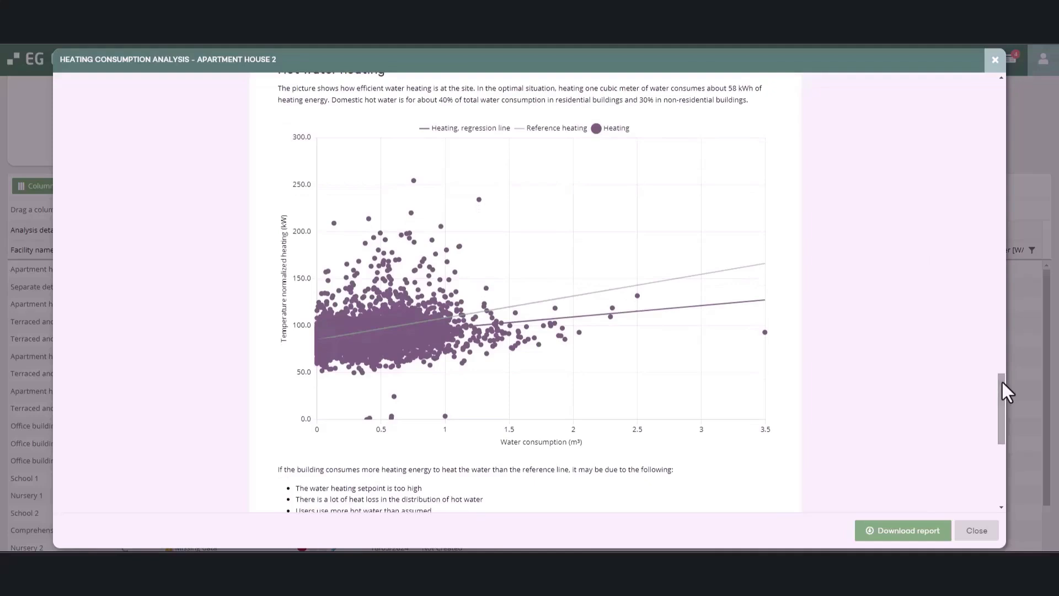
{"action": "mouse_move", "coordinate": [752, 271]}
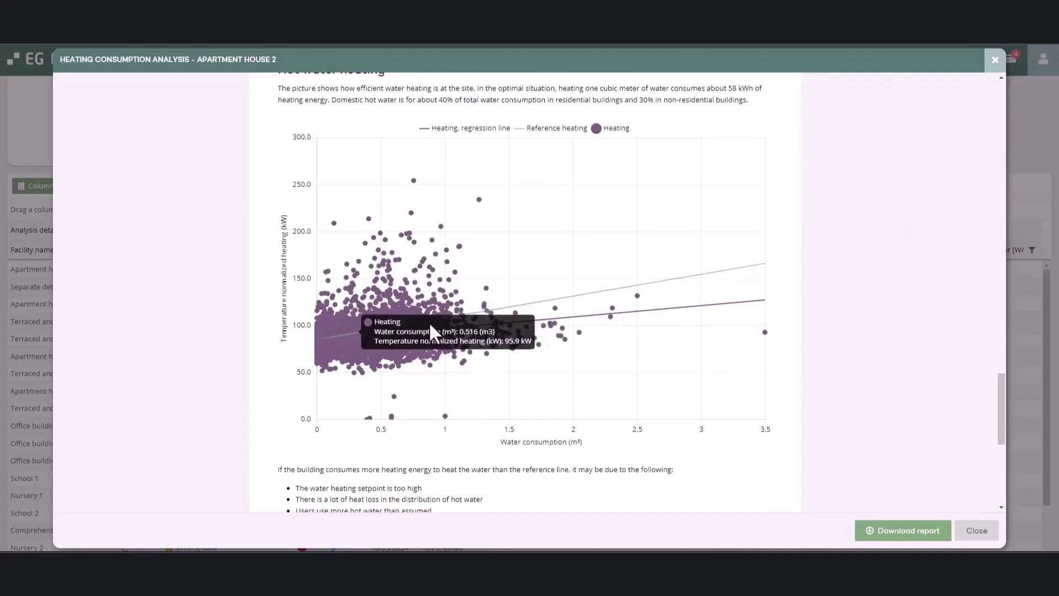
{"action": "mouse_move", "coordinate": [767, 274]}
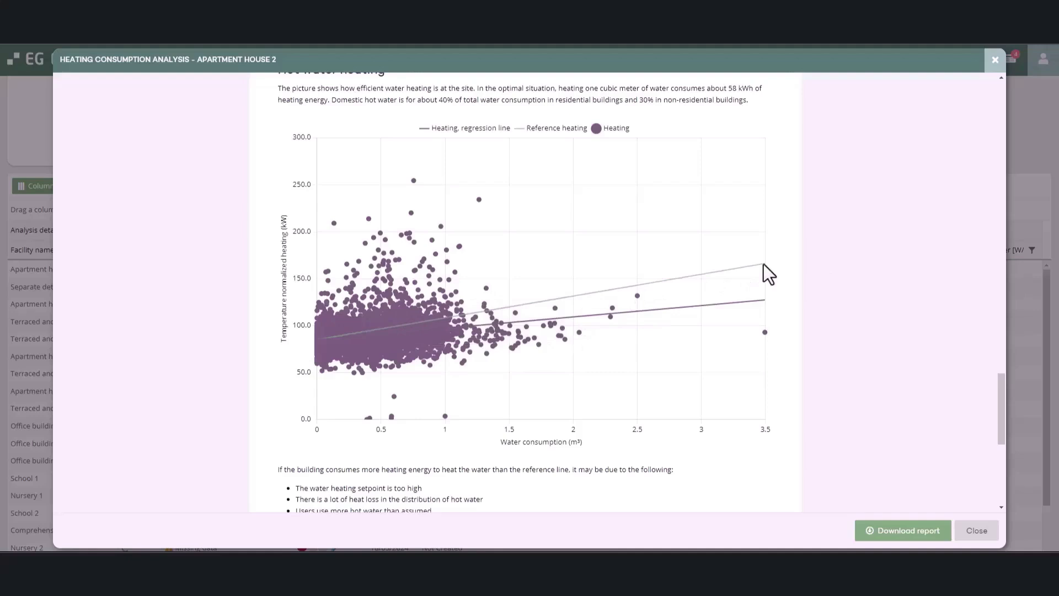
{"action": "mouse_move", "coordinate": [978, 340]}
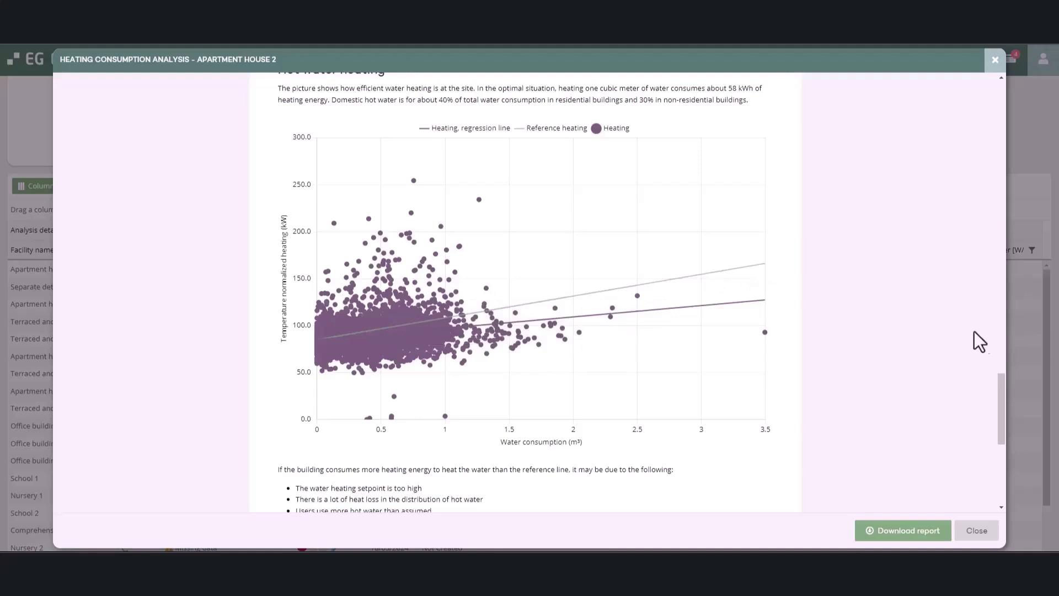
{"action": "mouse_move", "coordinate": [774, 316]}
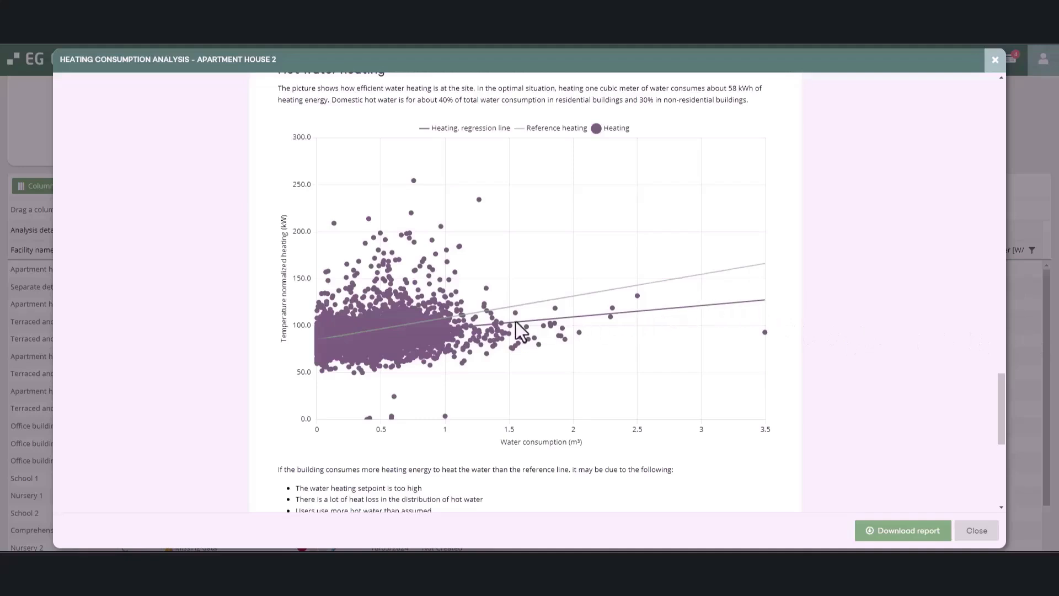
{"action": "mouse_move", "coordinate": [770, 312]}
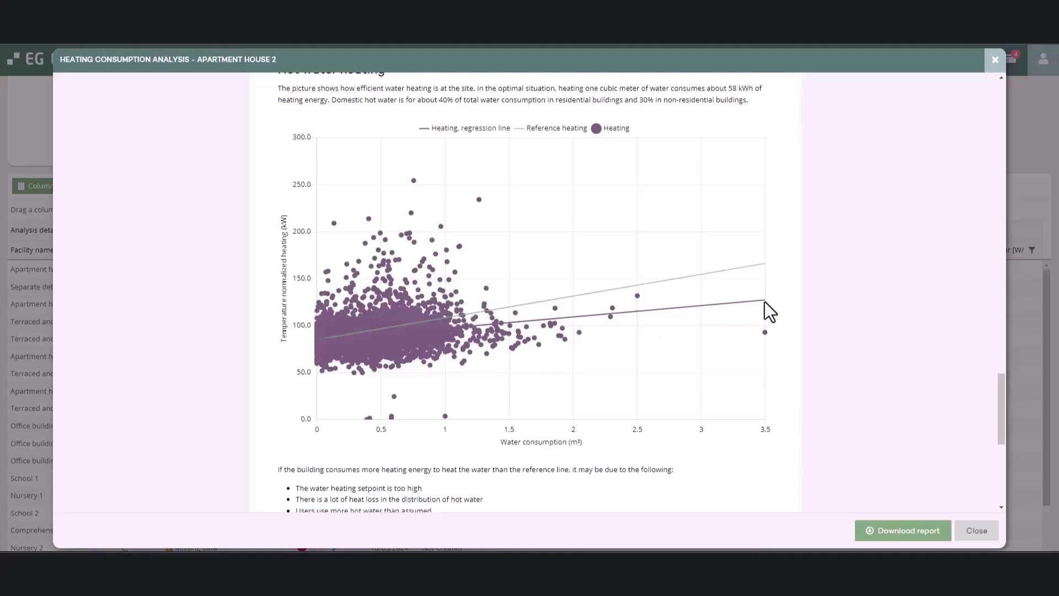
{"action": "mouse_move", "coordinate": [773, 312]}
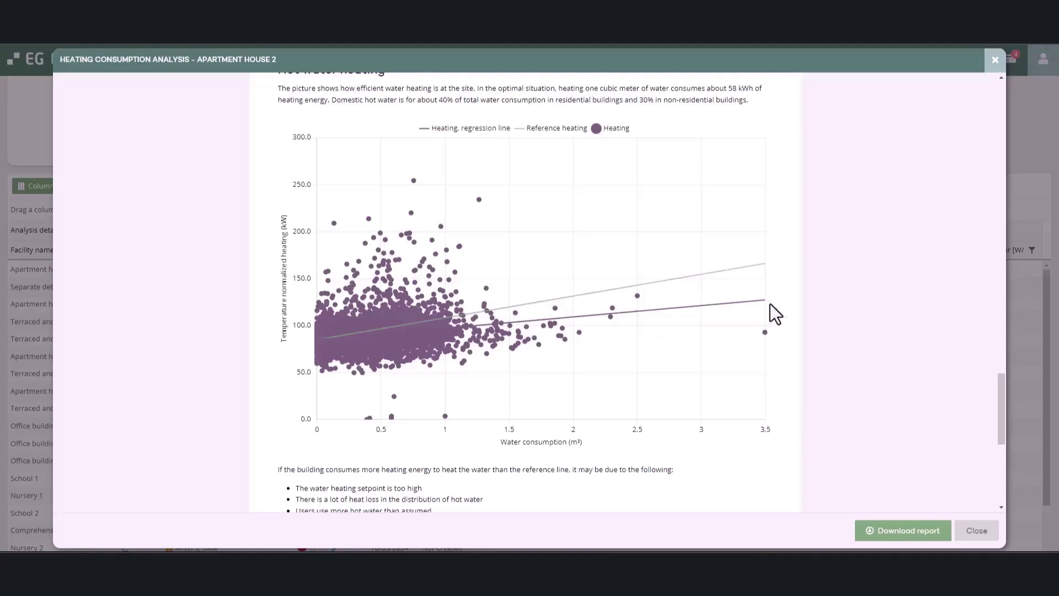
{"action": "scroll", "scroll_direction": "down", "scroll_amount": 3}
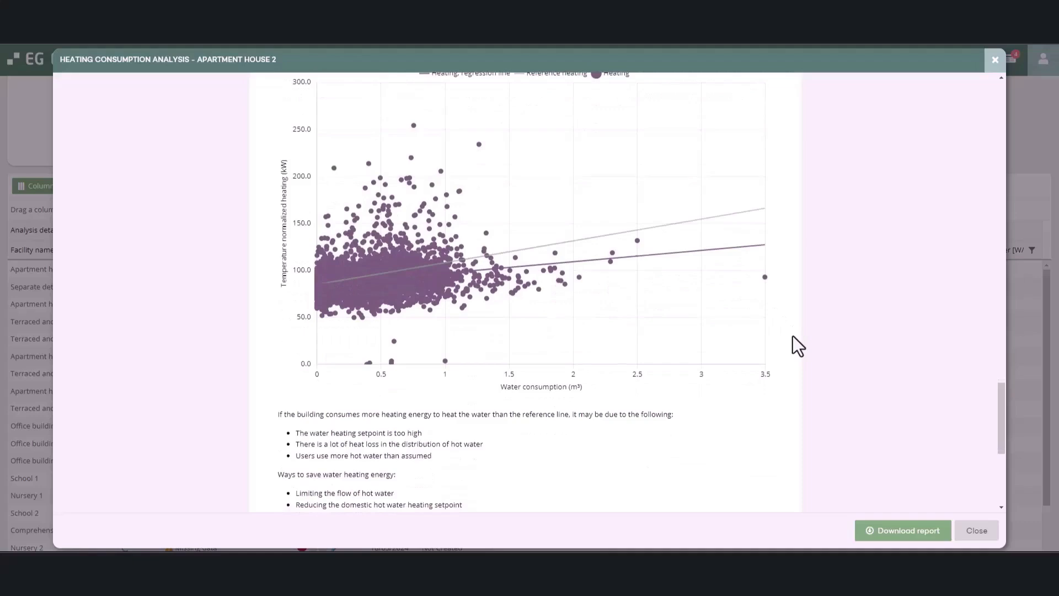